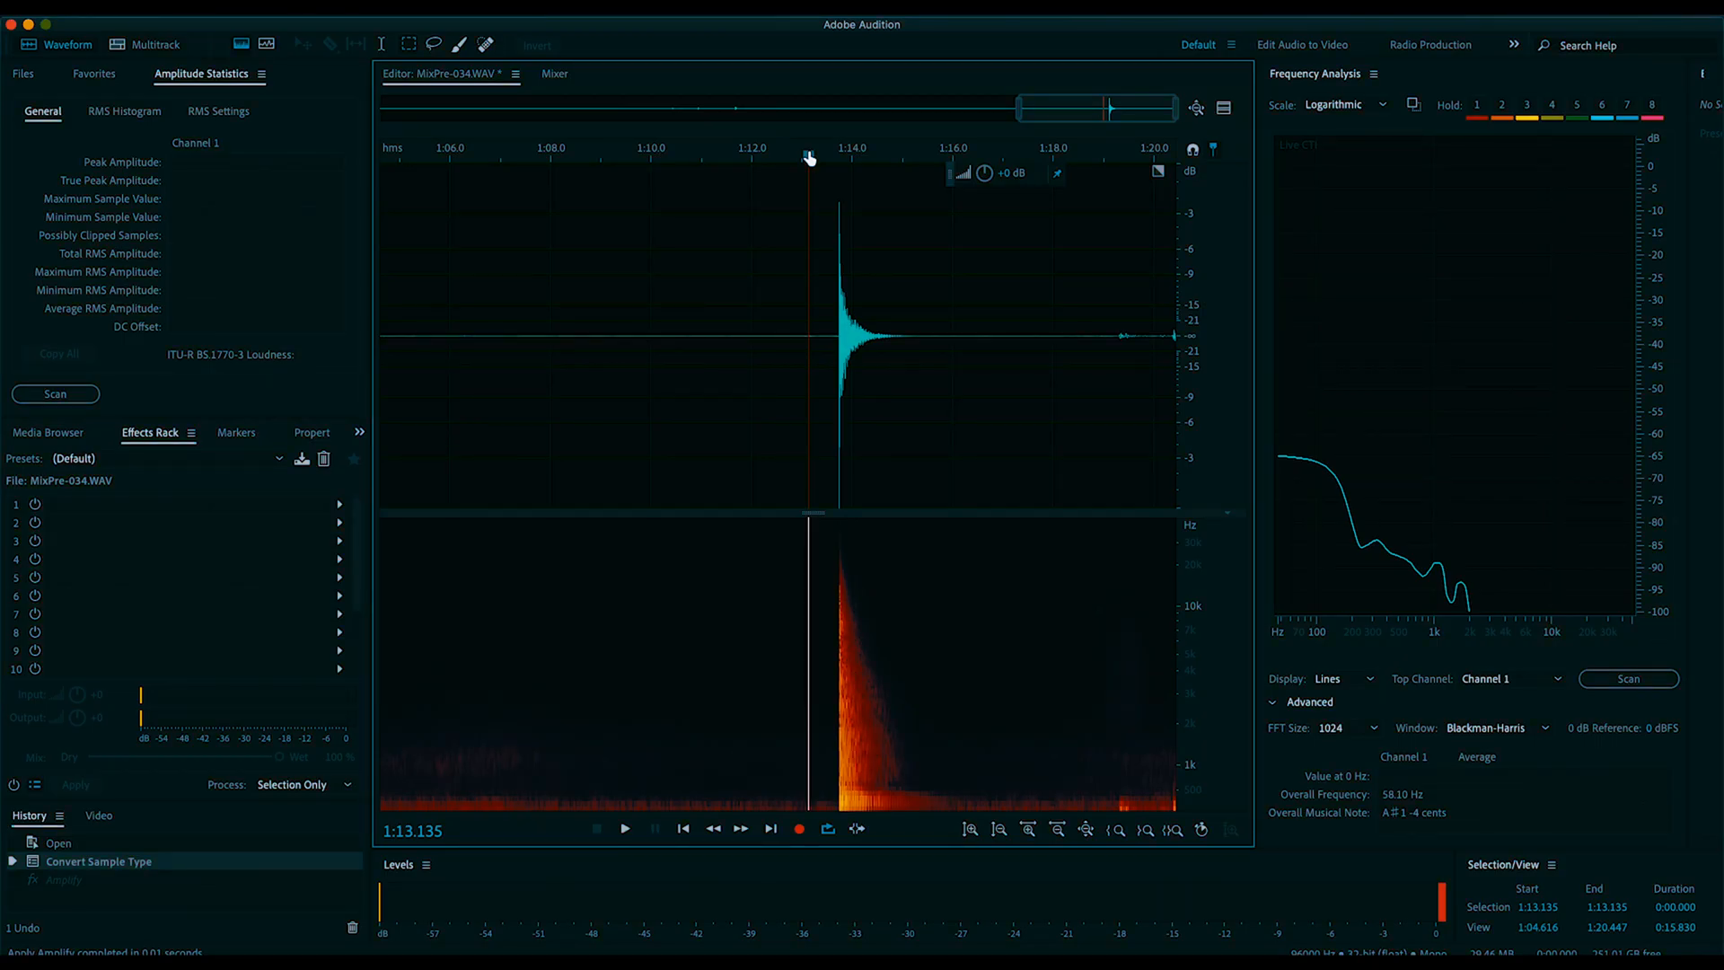
Step: Mark the balloon pop region and save the selection as its own impulse file
{"action": "left_click", "coordinate": [623, 828]}
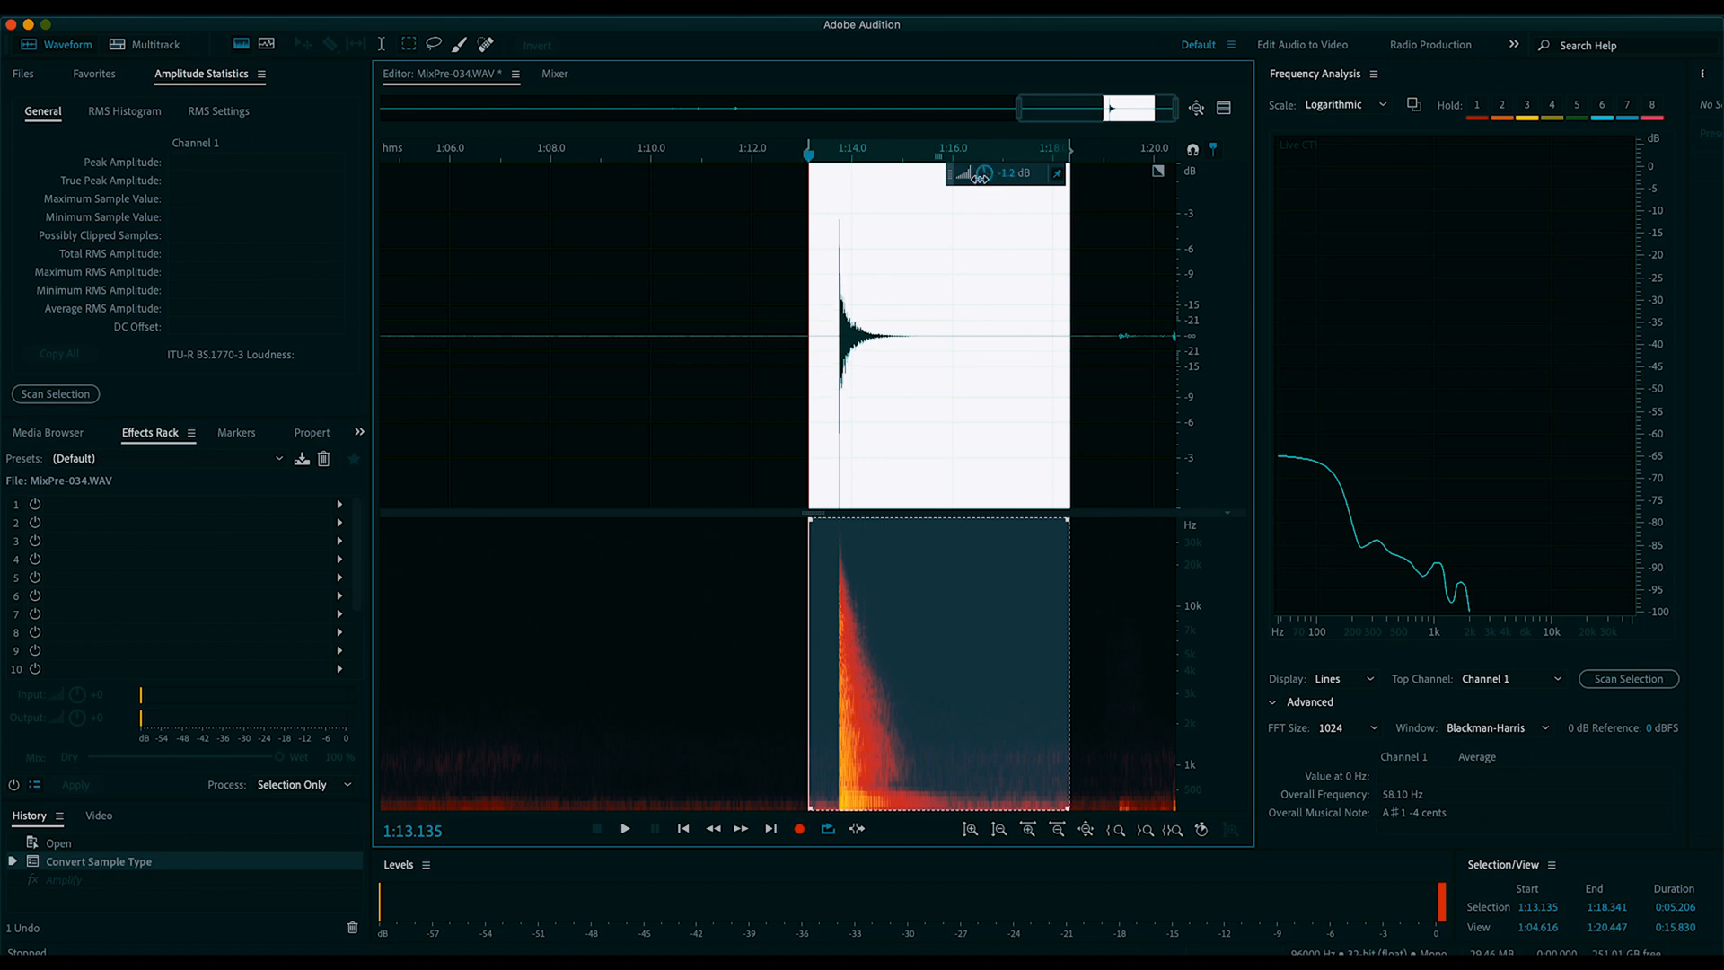
{"action": "right_click", "coordinate": [910, 283]}
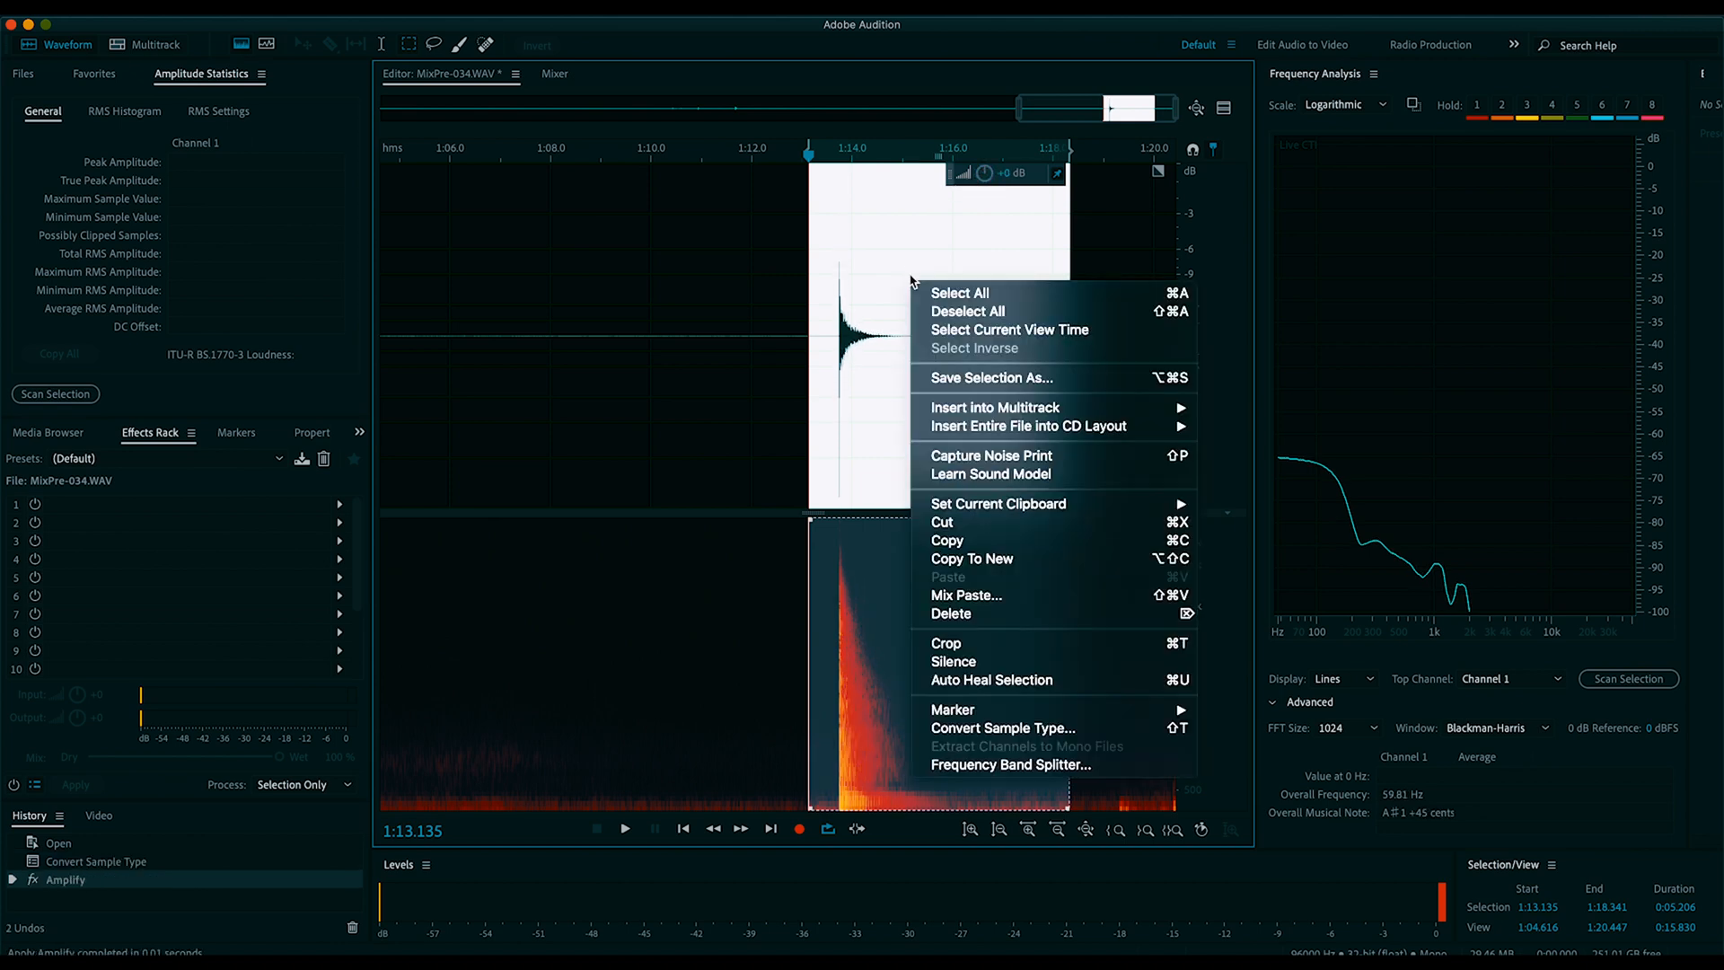
{"action": "left_click", "coordinate": [988, 377]}
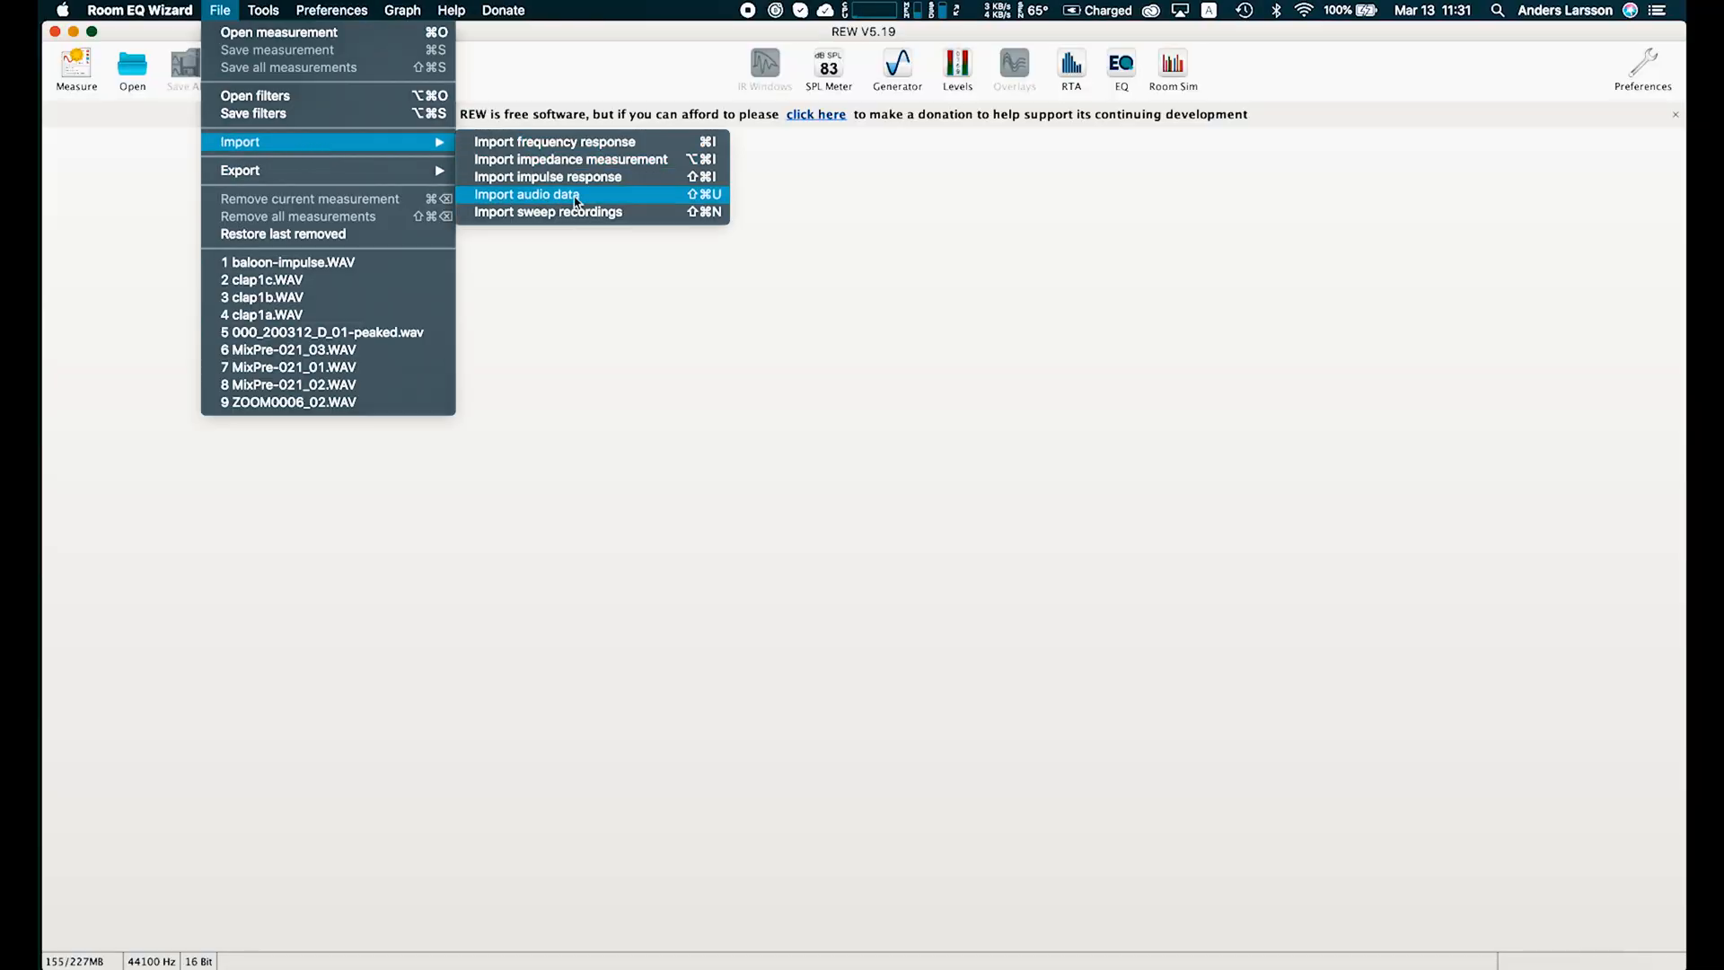
Step: Import the balloon impulse WAV as audio data and calculate its RT60 curve
{"action": "left_click", "coordinate": [527, 195]}
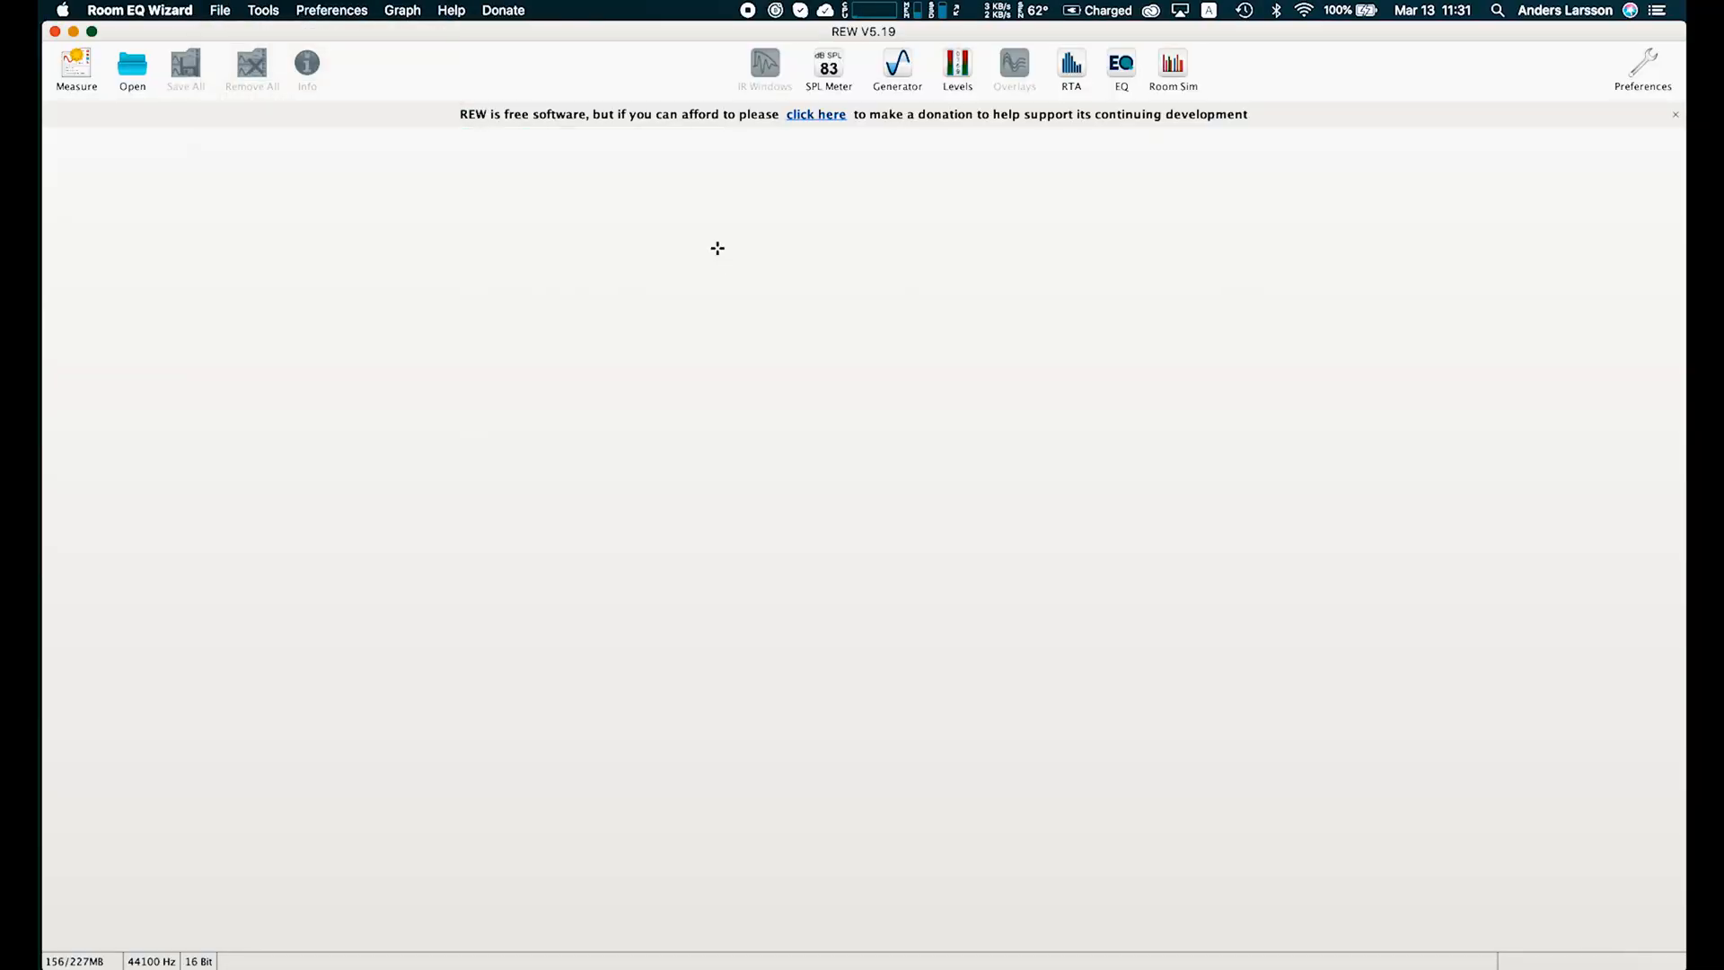
{"action": "left_click", "coordinate": [132, 69]}
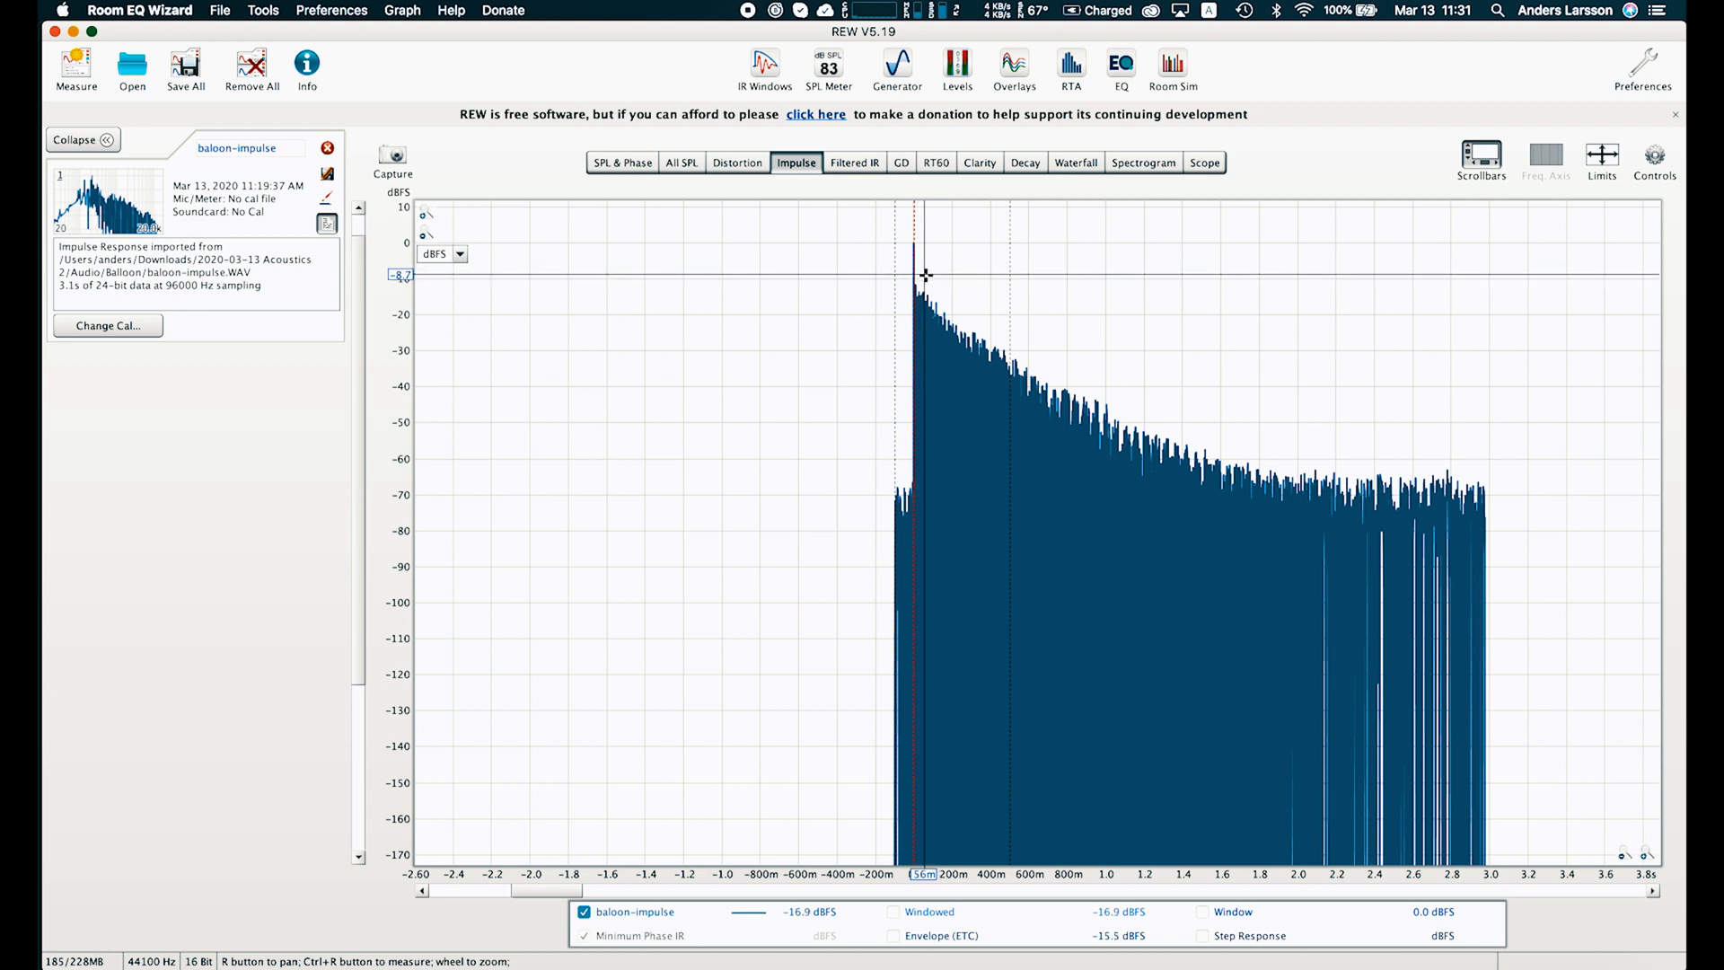
{"action": "mouse_move", "coordinate": [1083, 452]}
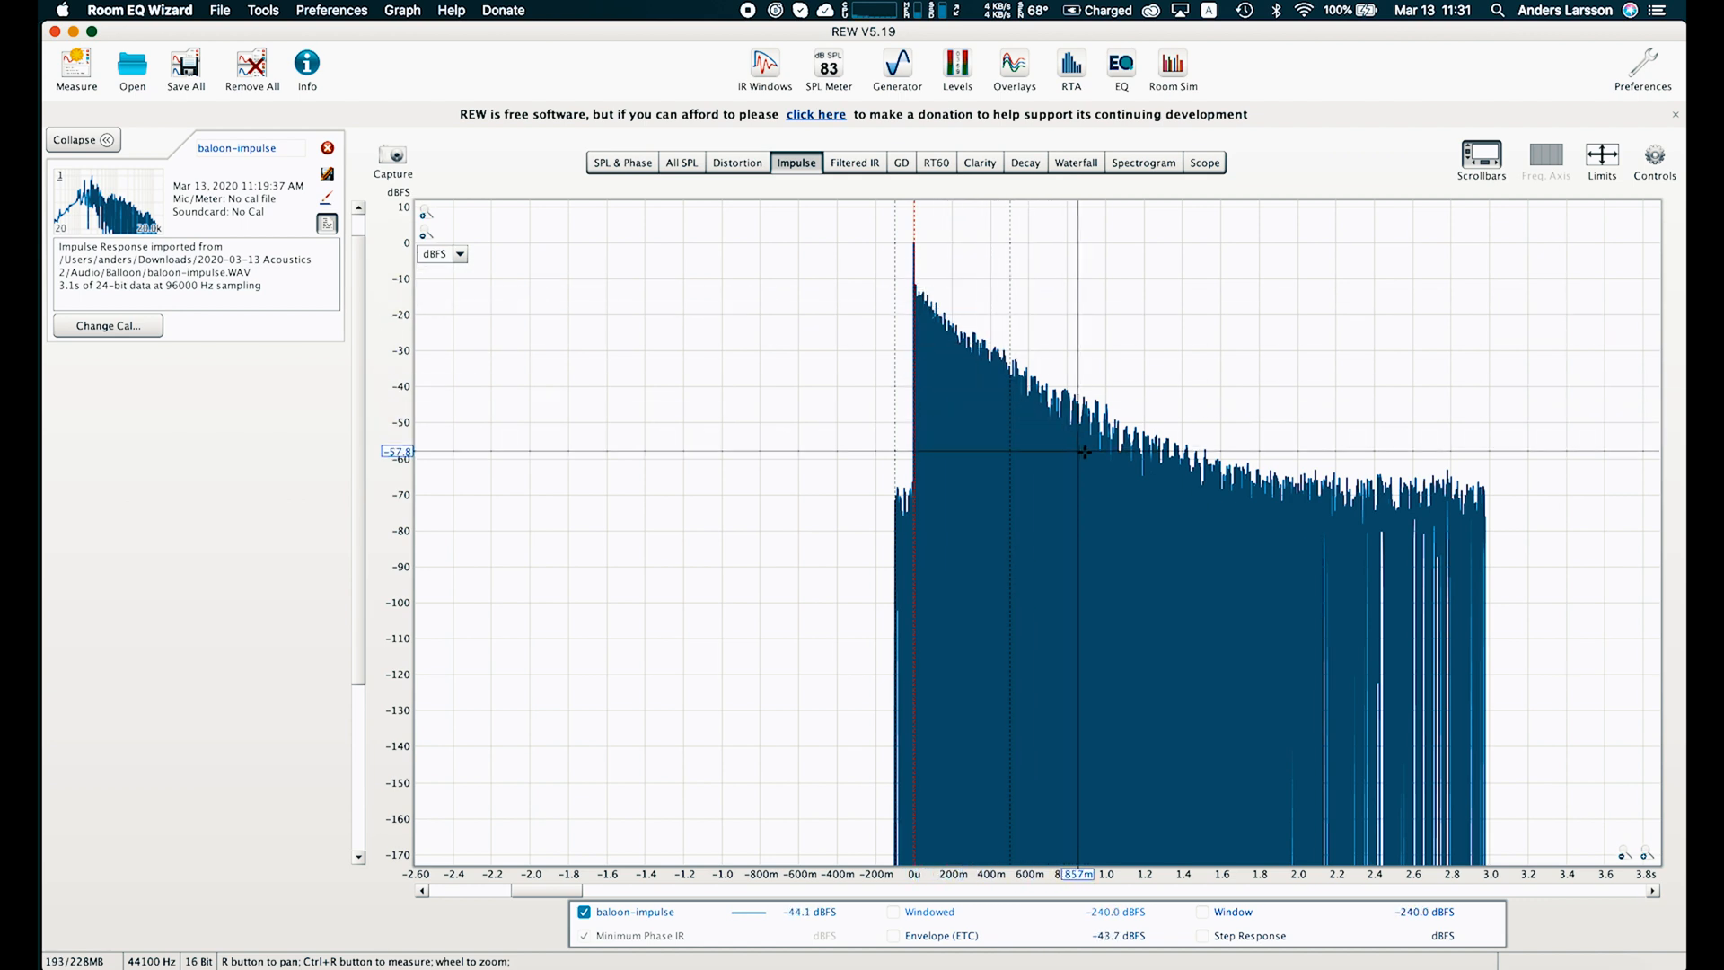
{"action": "mouse_move", "coordinate": [1220, 460]}
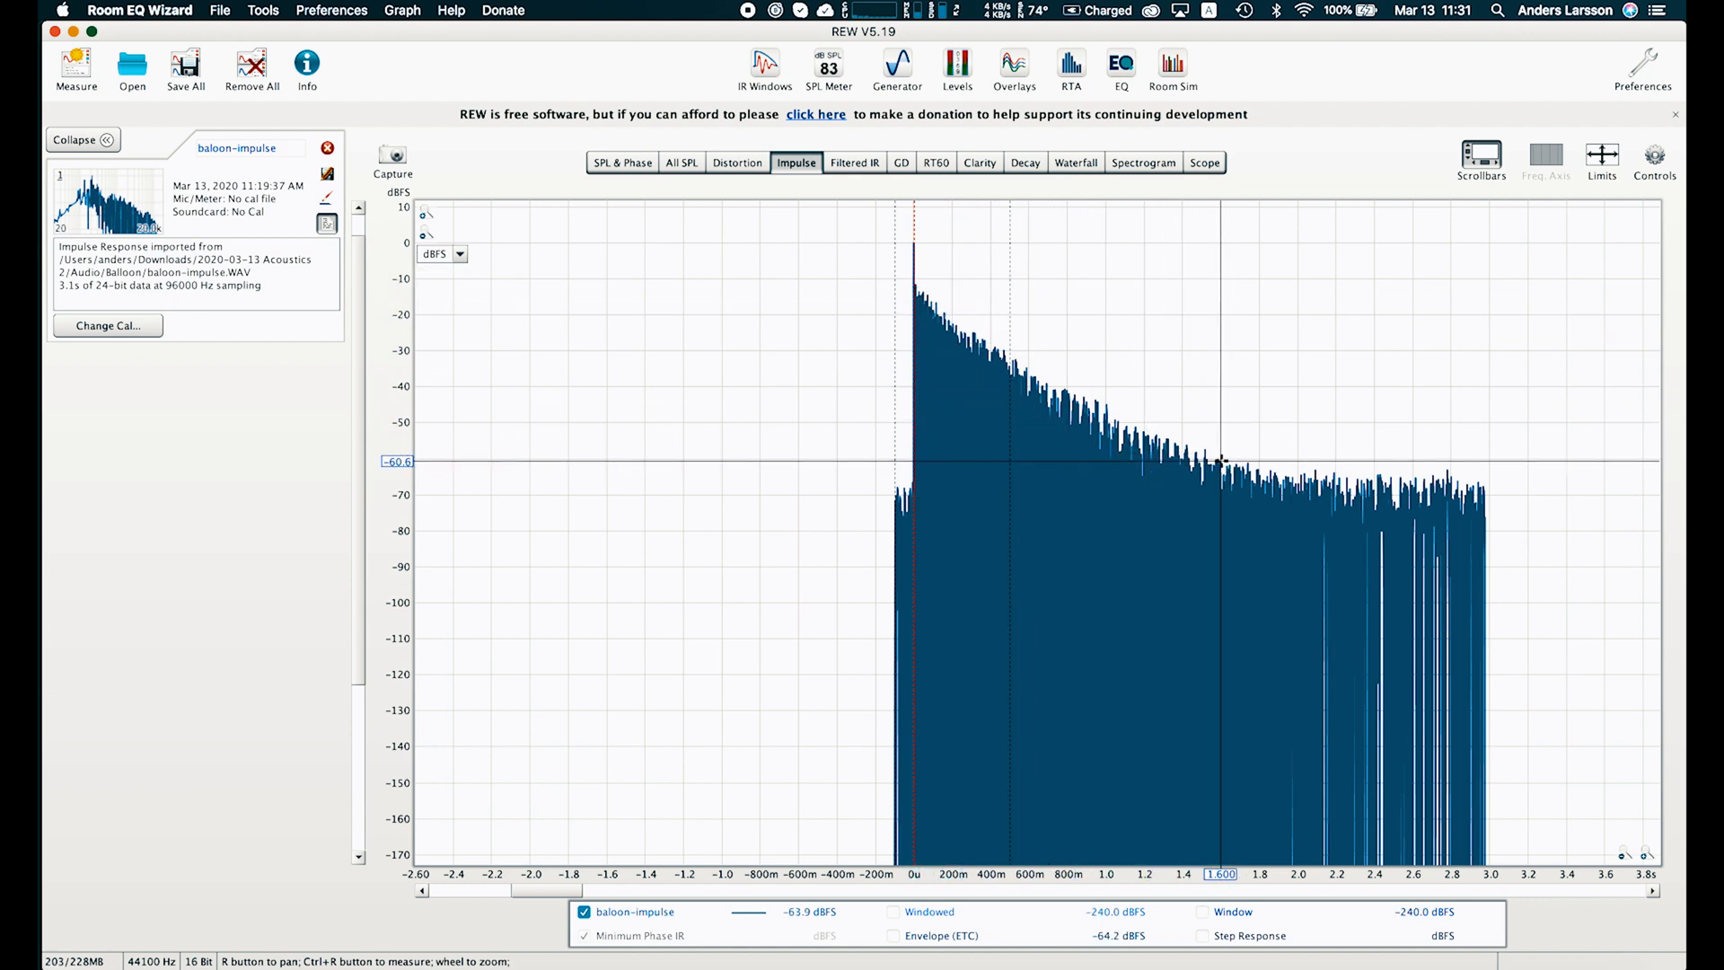
{"action": "left_click", "coordinate": [935, 161]}
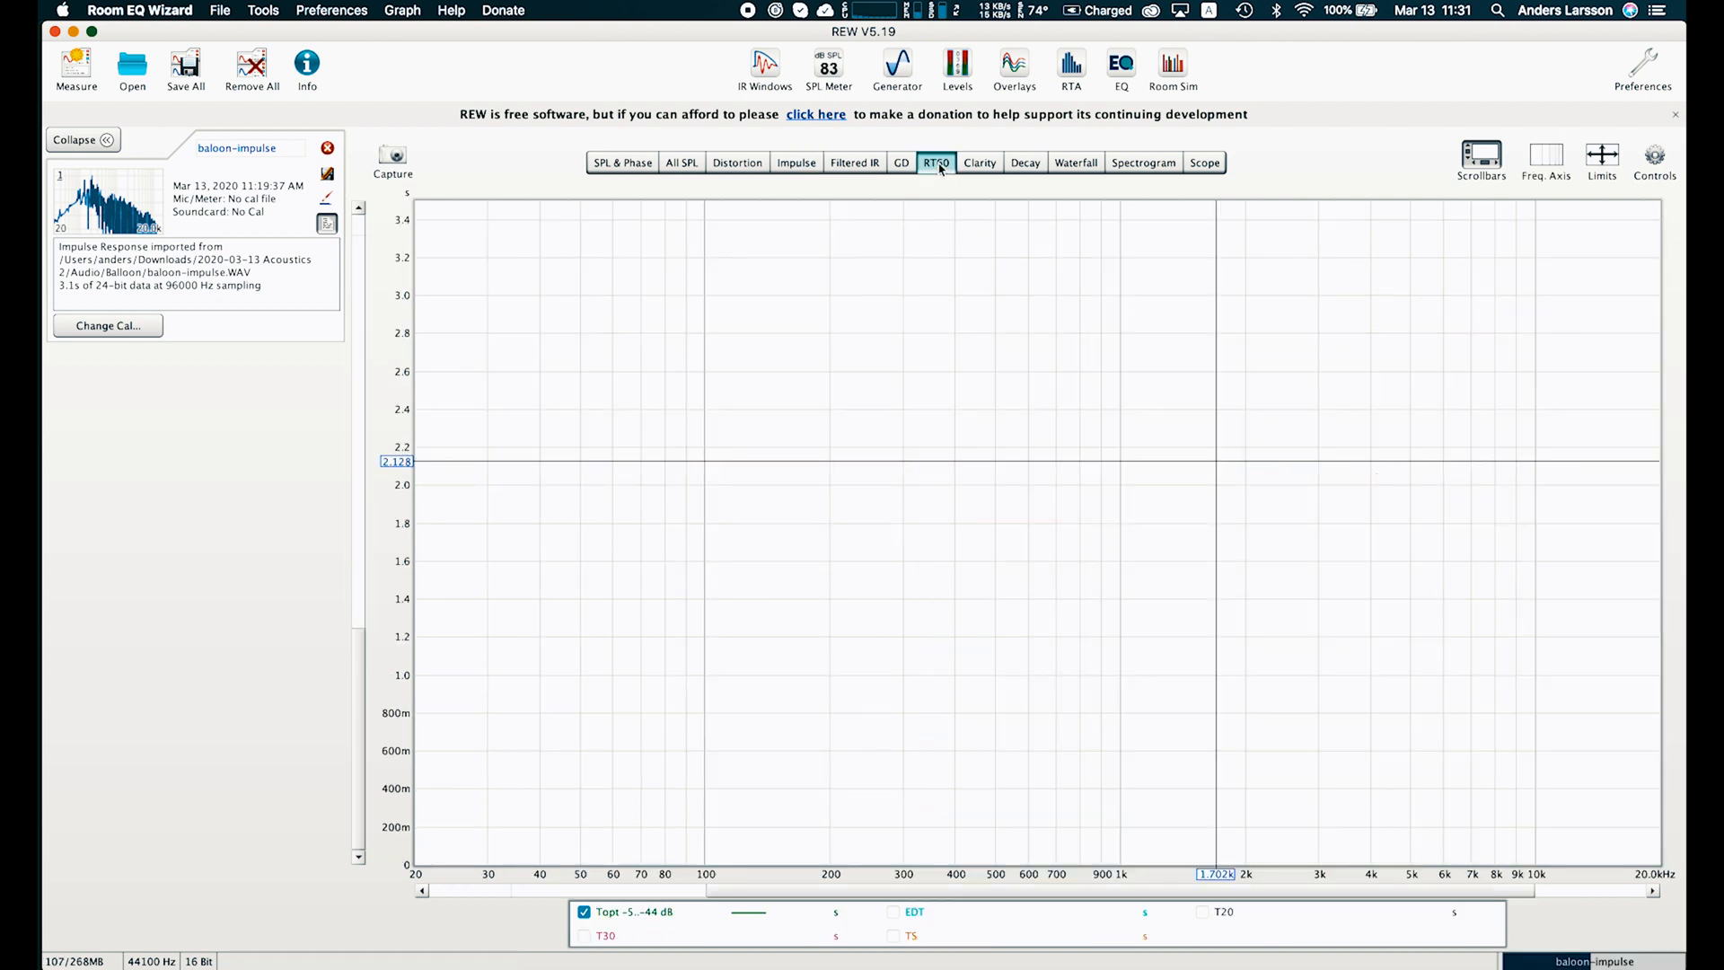
{"action": "left_click", "coordinate": [936, 163]}
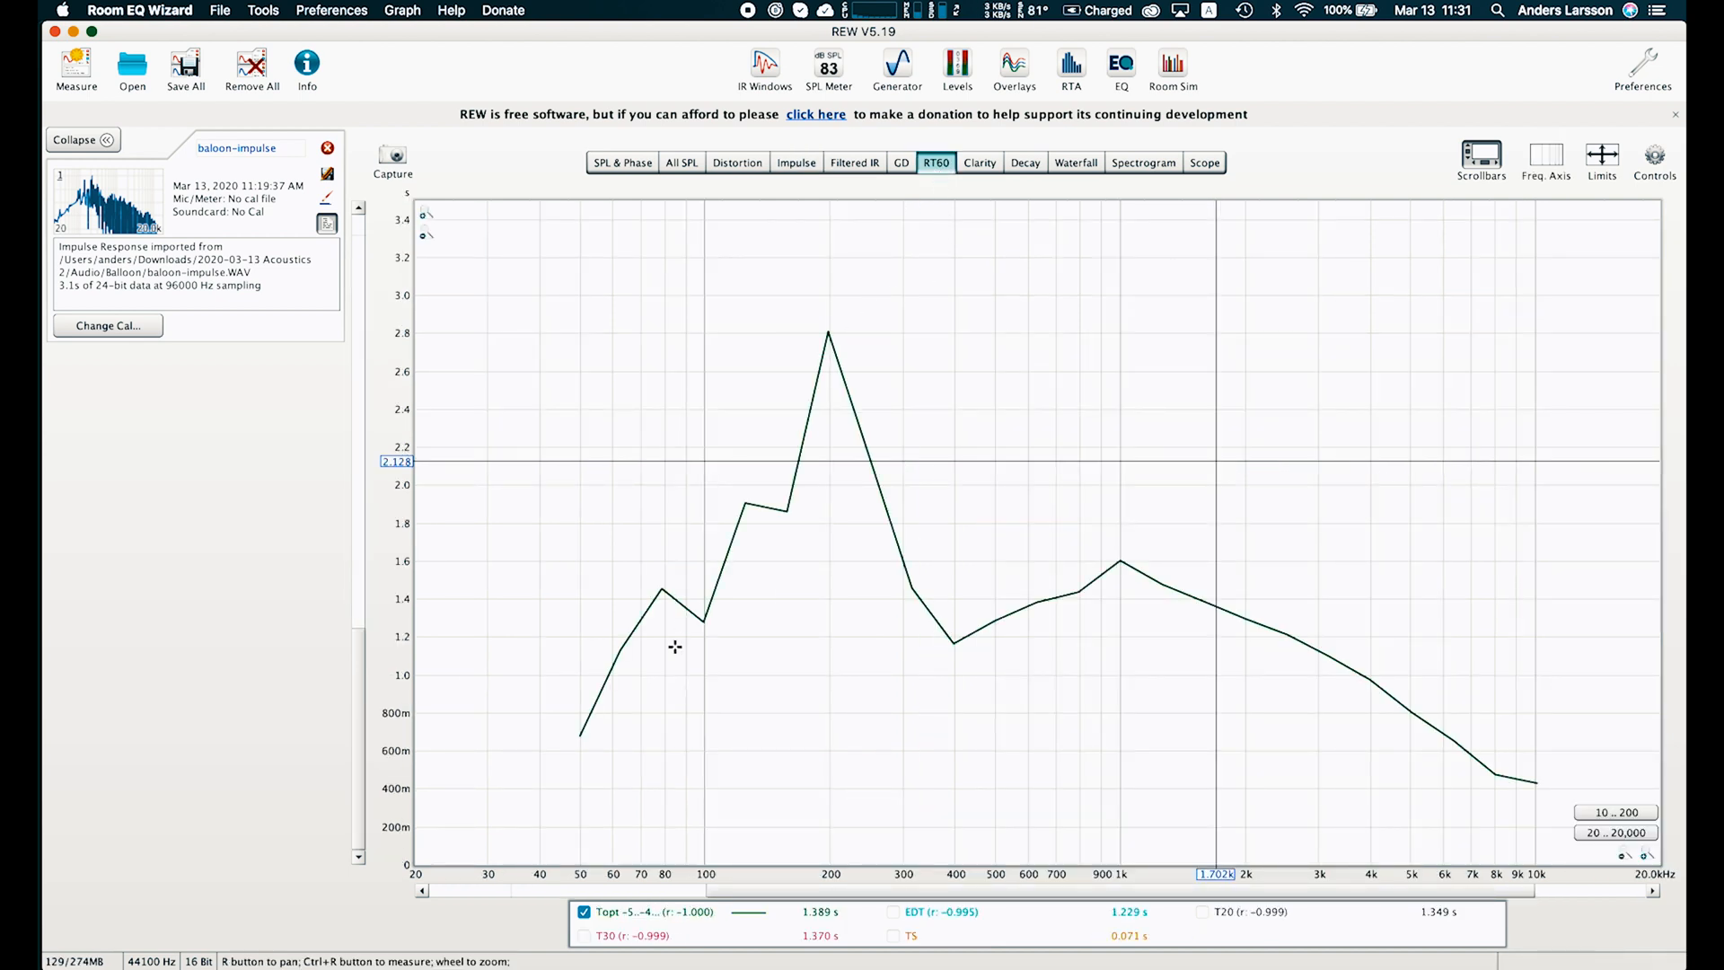
{"action": "mouse_move", "coordinate": [633, 590]}
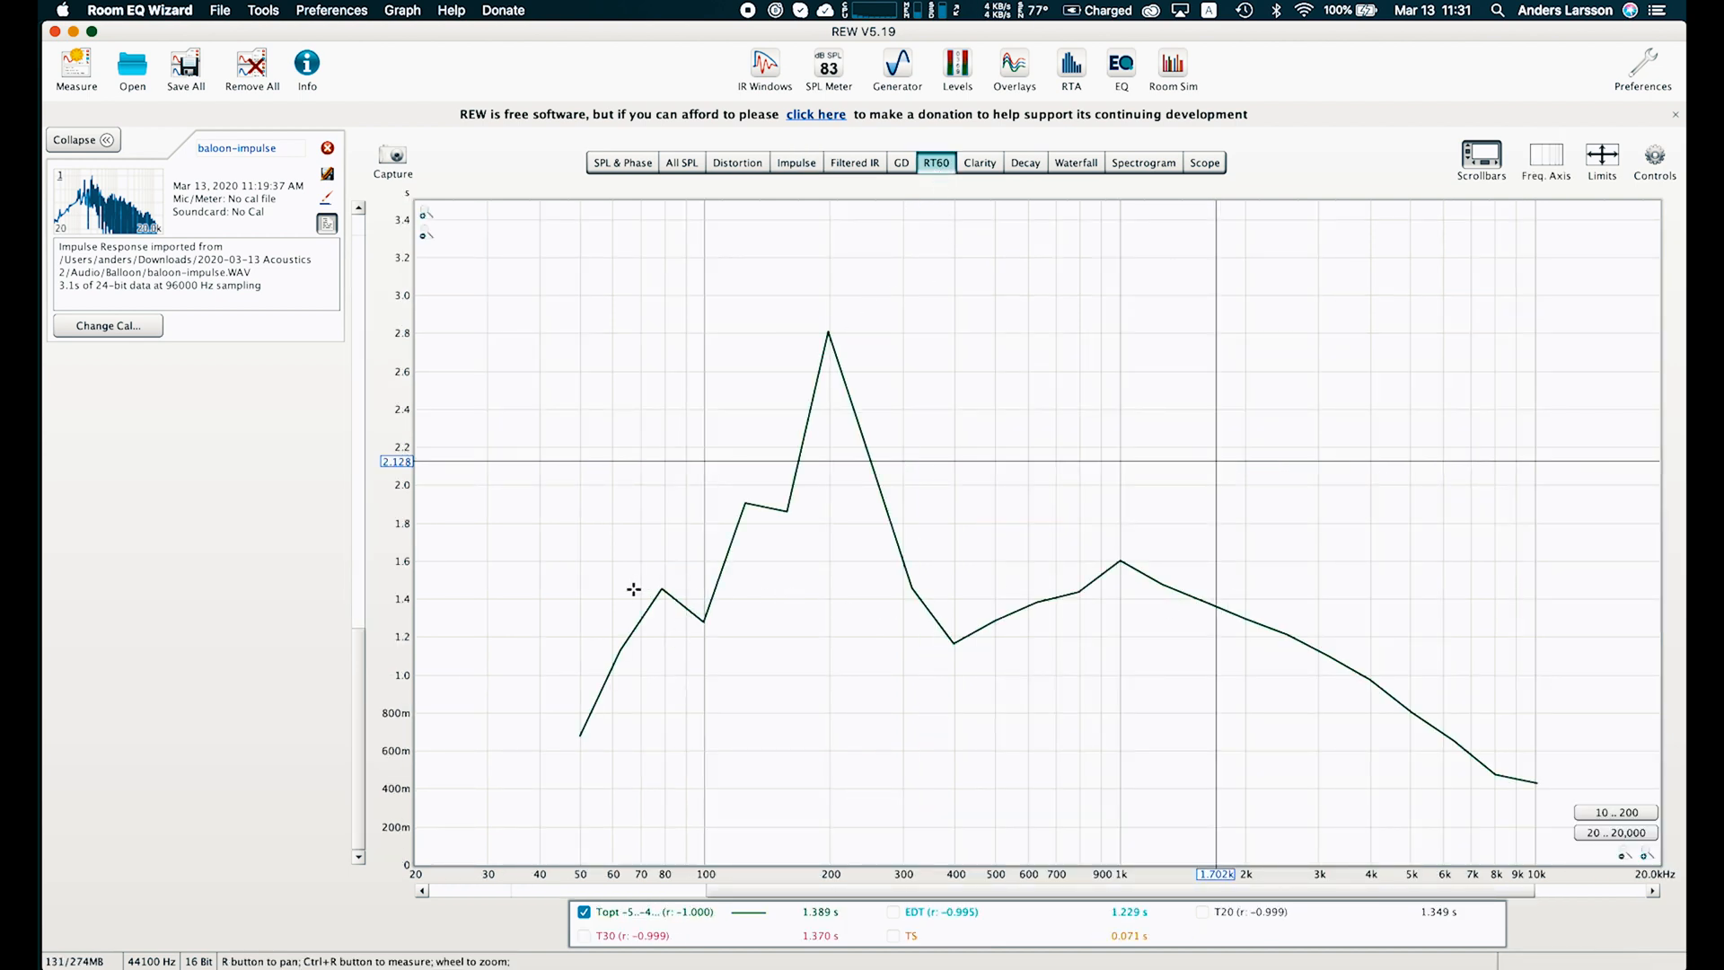
{"action": "mouse_move", "coordinate": [692, 590]}
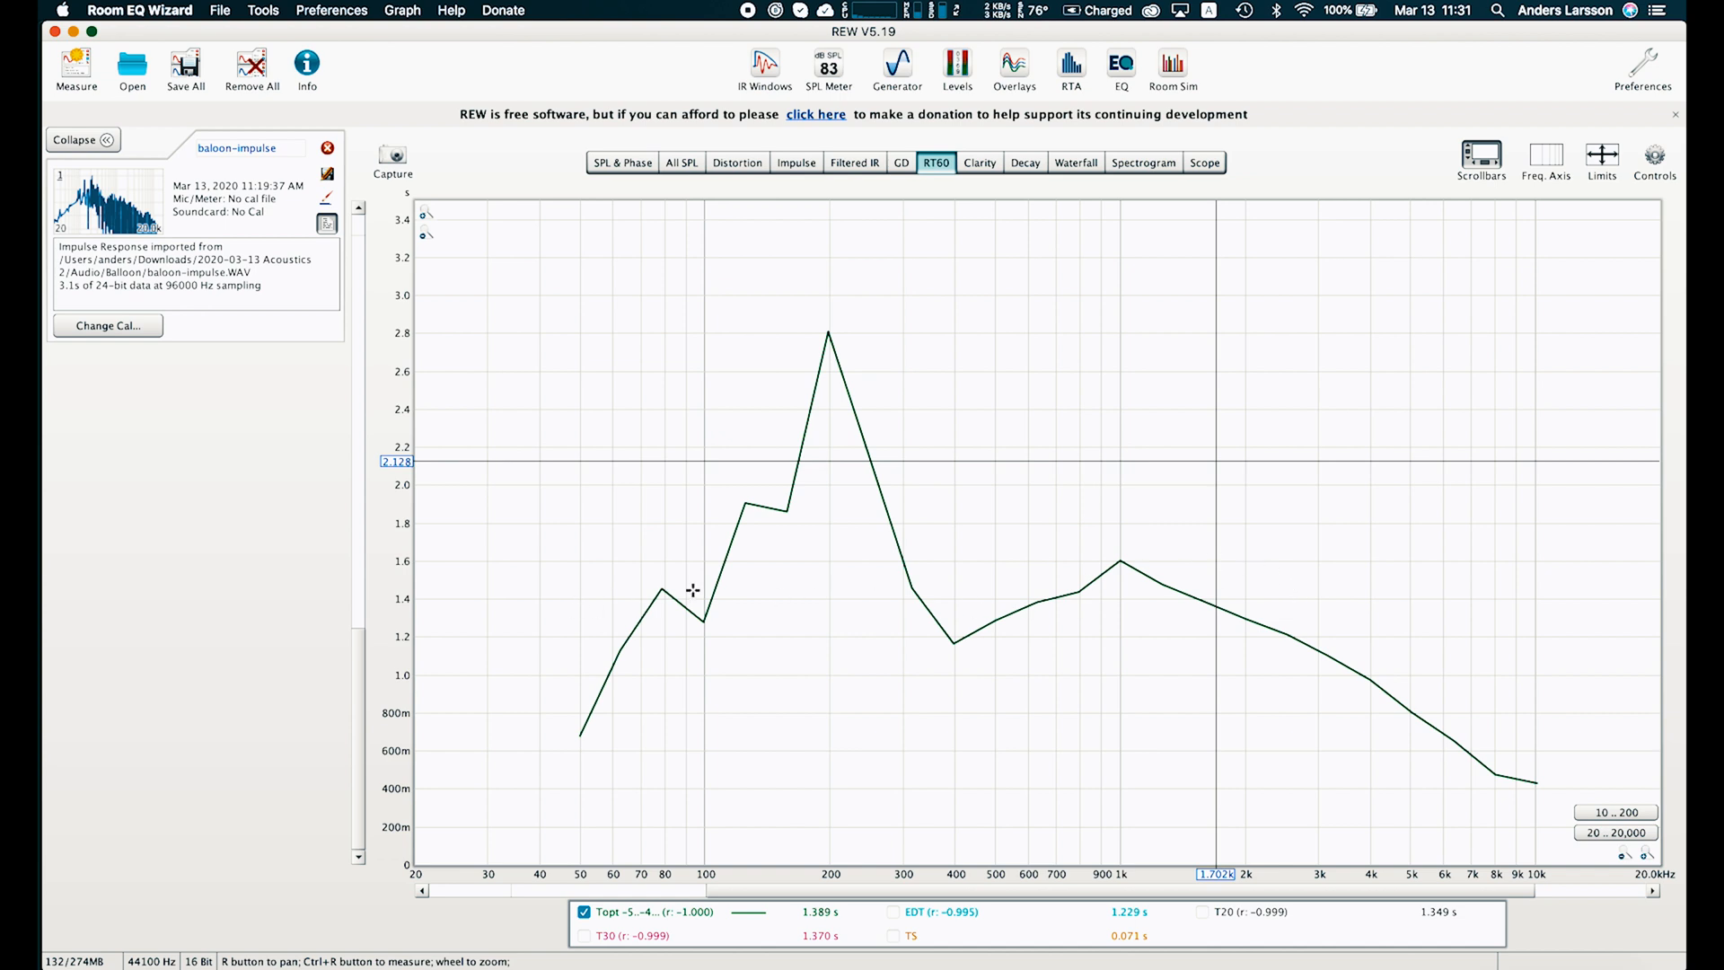
{"action": "mouse_move", "coordinate": [824, 341]}
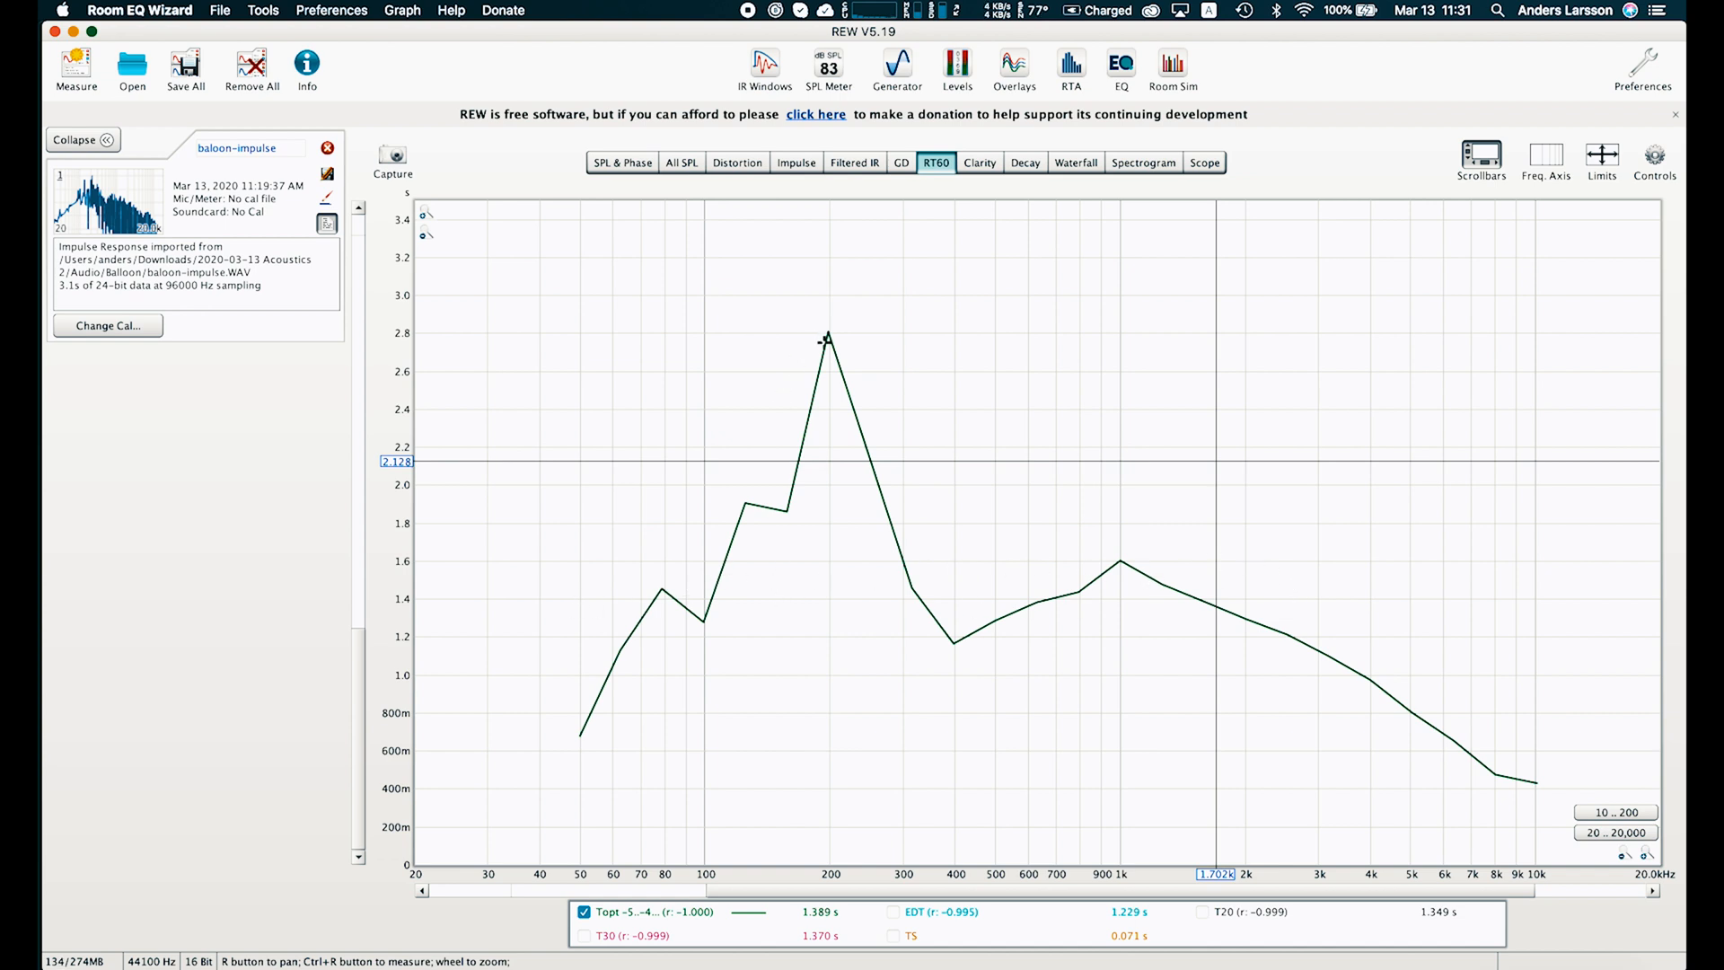
{"action": "mouse_move", "coordinate": [761, 610]}
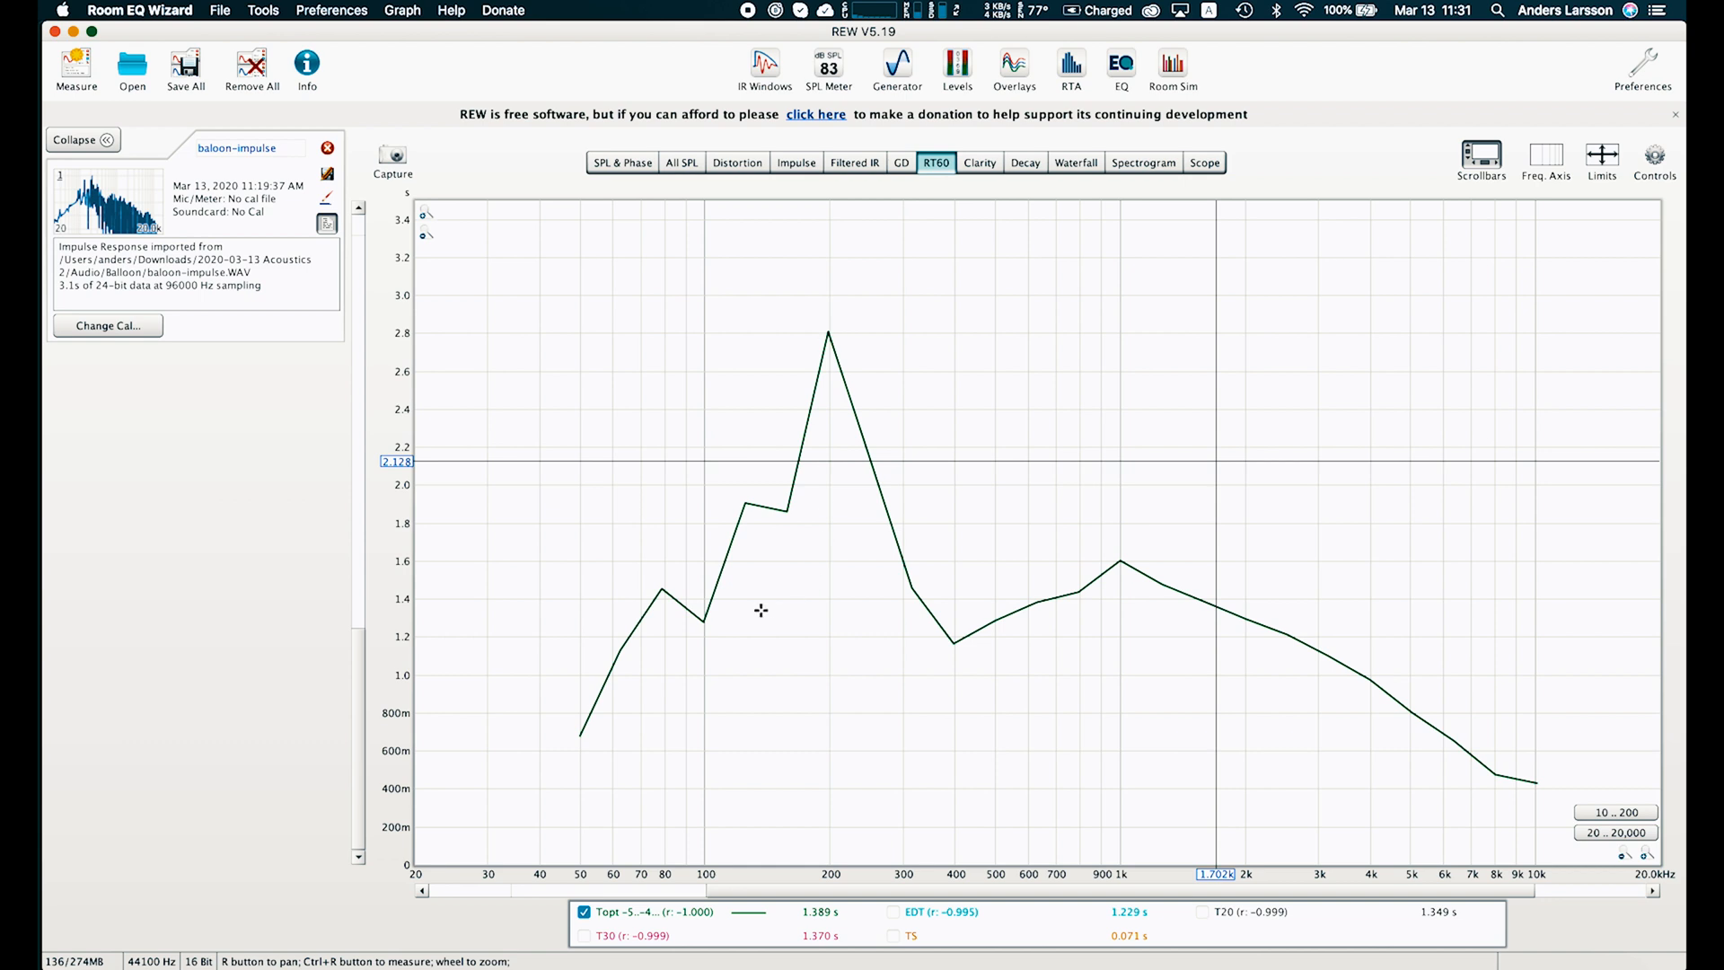
{"action": "mouse_move", "coordinate": [1253, 582]}
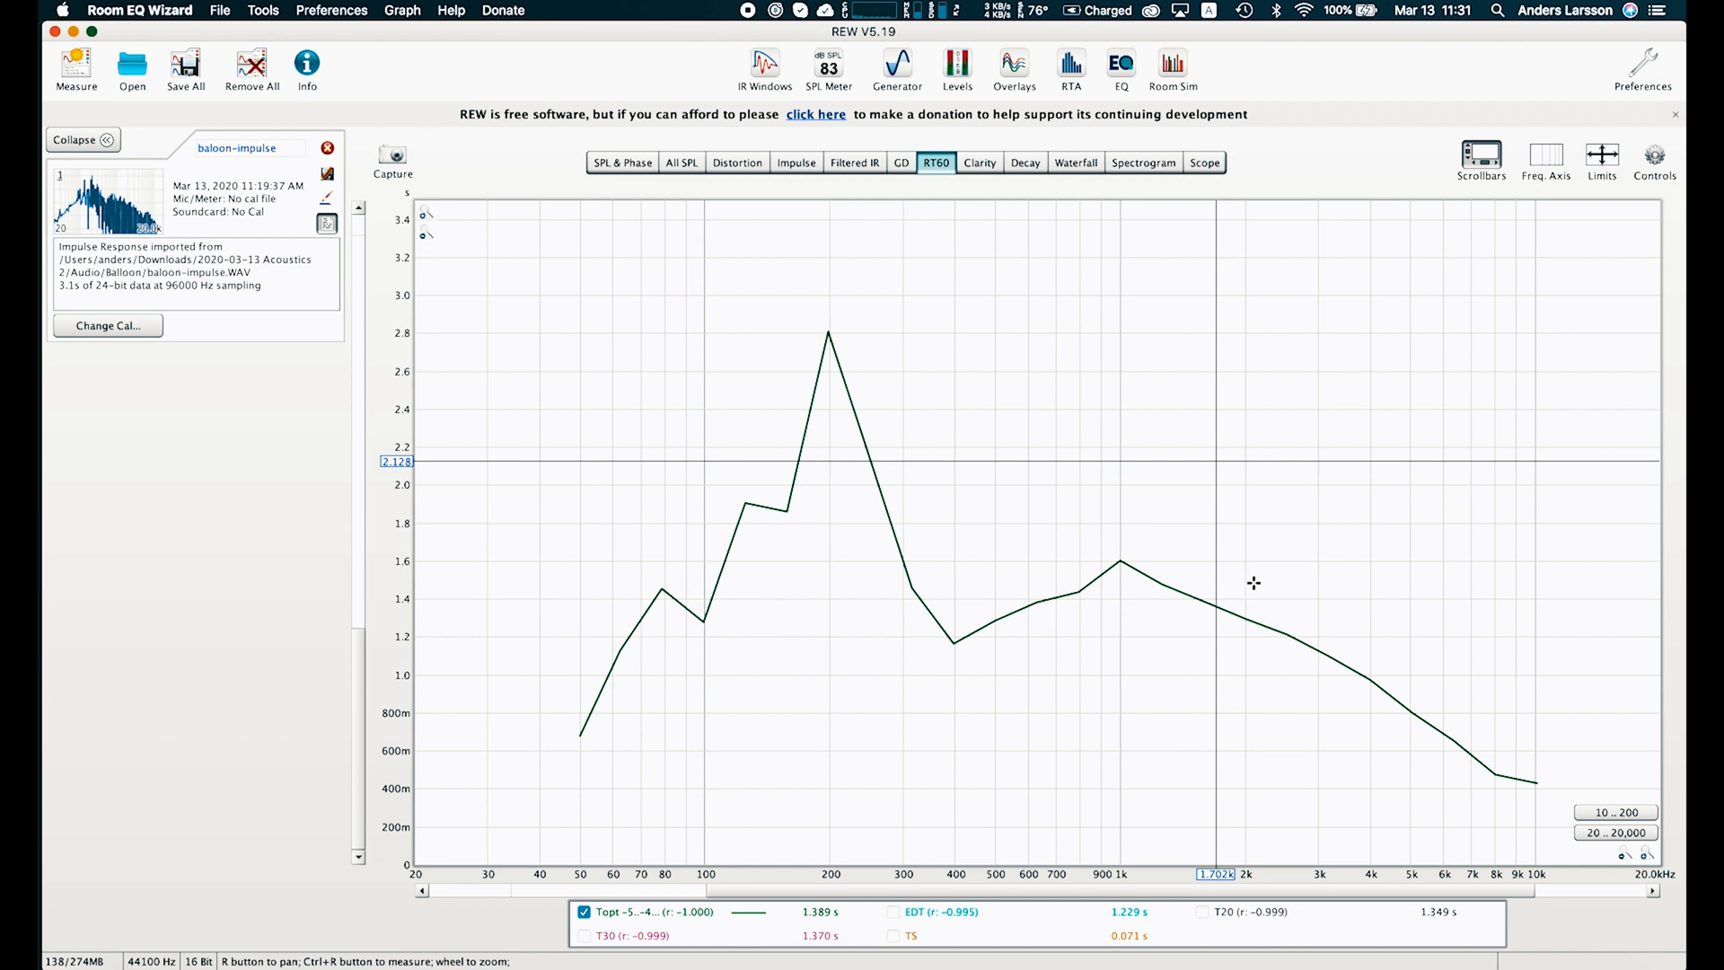
{"action": "mouse_move", "coordinate": [1156, 610]}
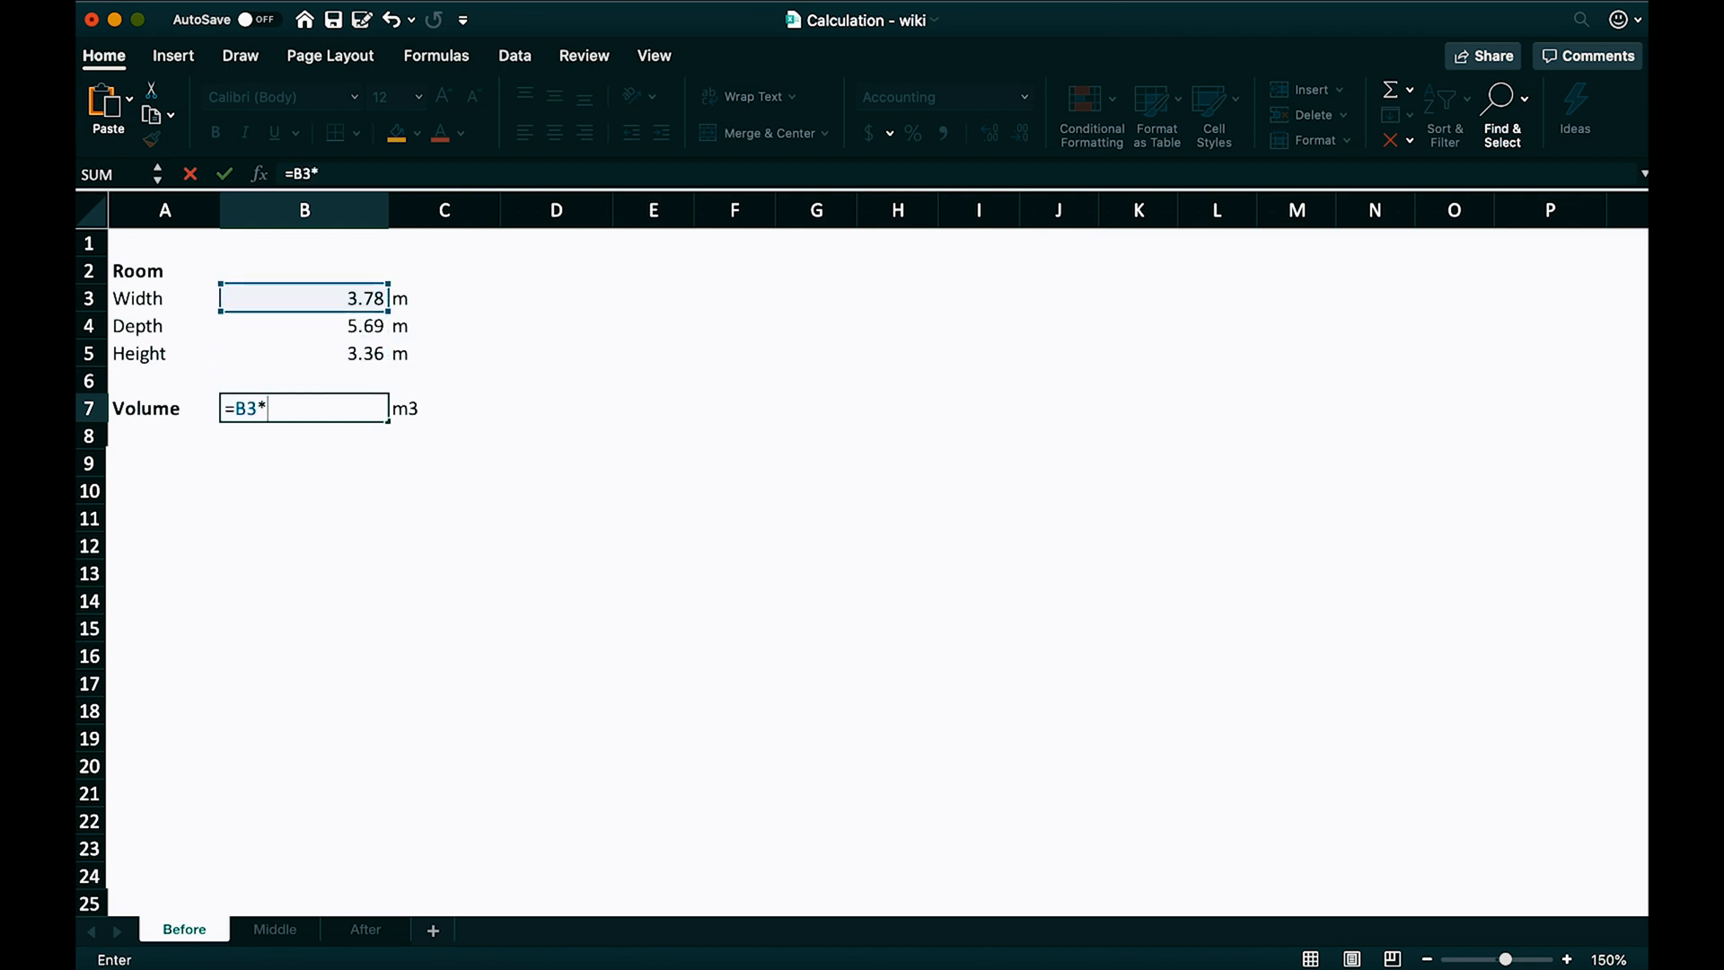
Step: Finish the volume formula, enter glass wall area =B3*B5, and check glass absorption coefficients
{"action": "type", "text": "B4*B5"}
{"action": "left_click", "coordinate": [445, 519]}
{"action": "type", "text": "="}
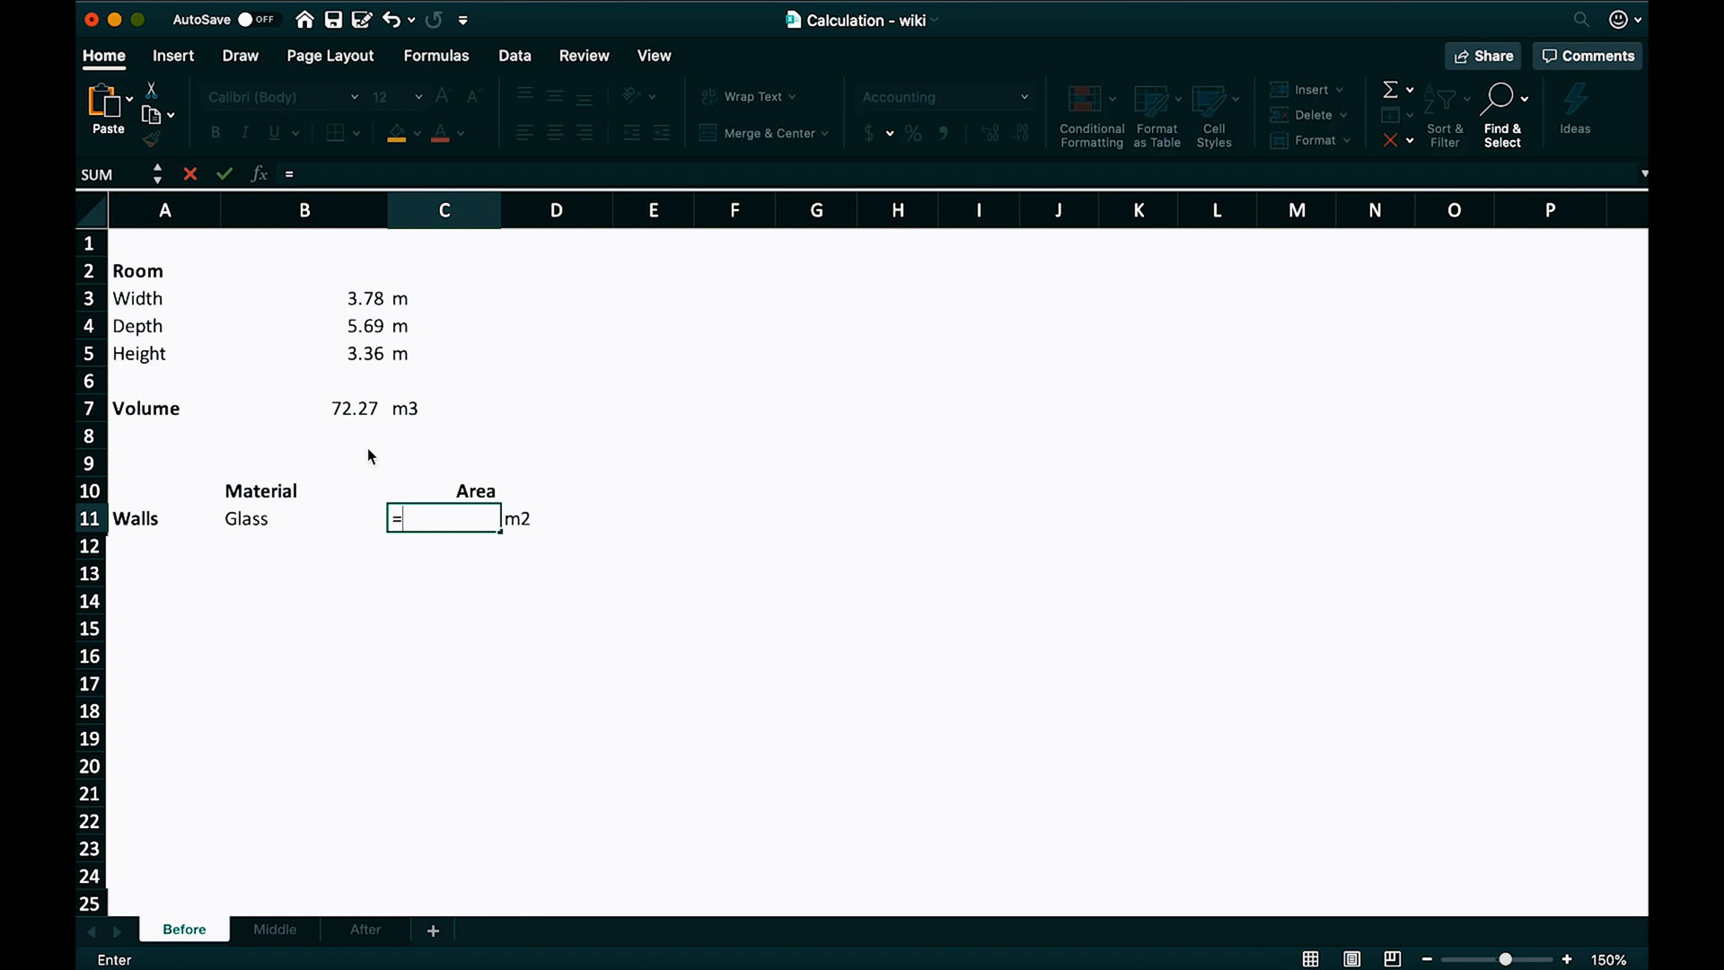
{"action": "left_click", "coordinate": [304, 298]}
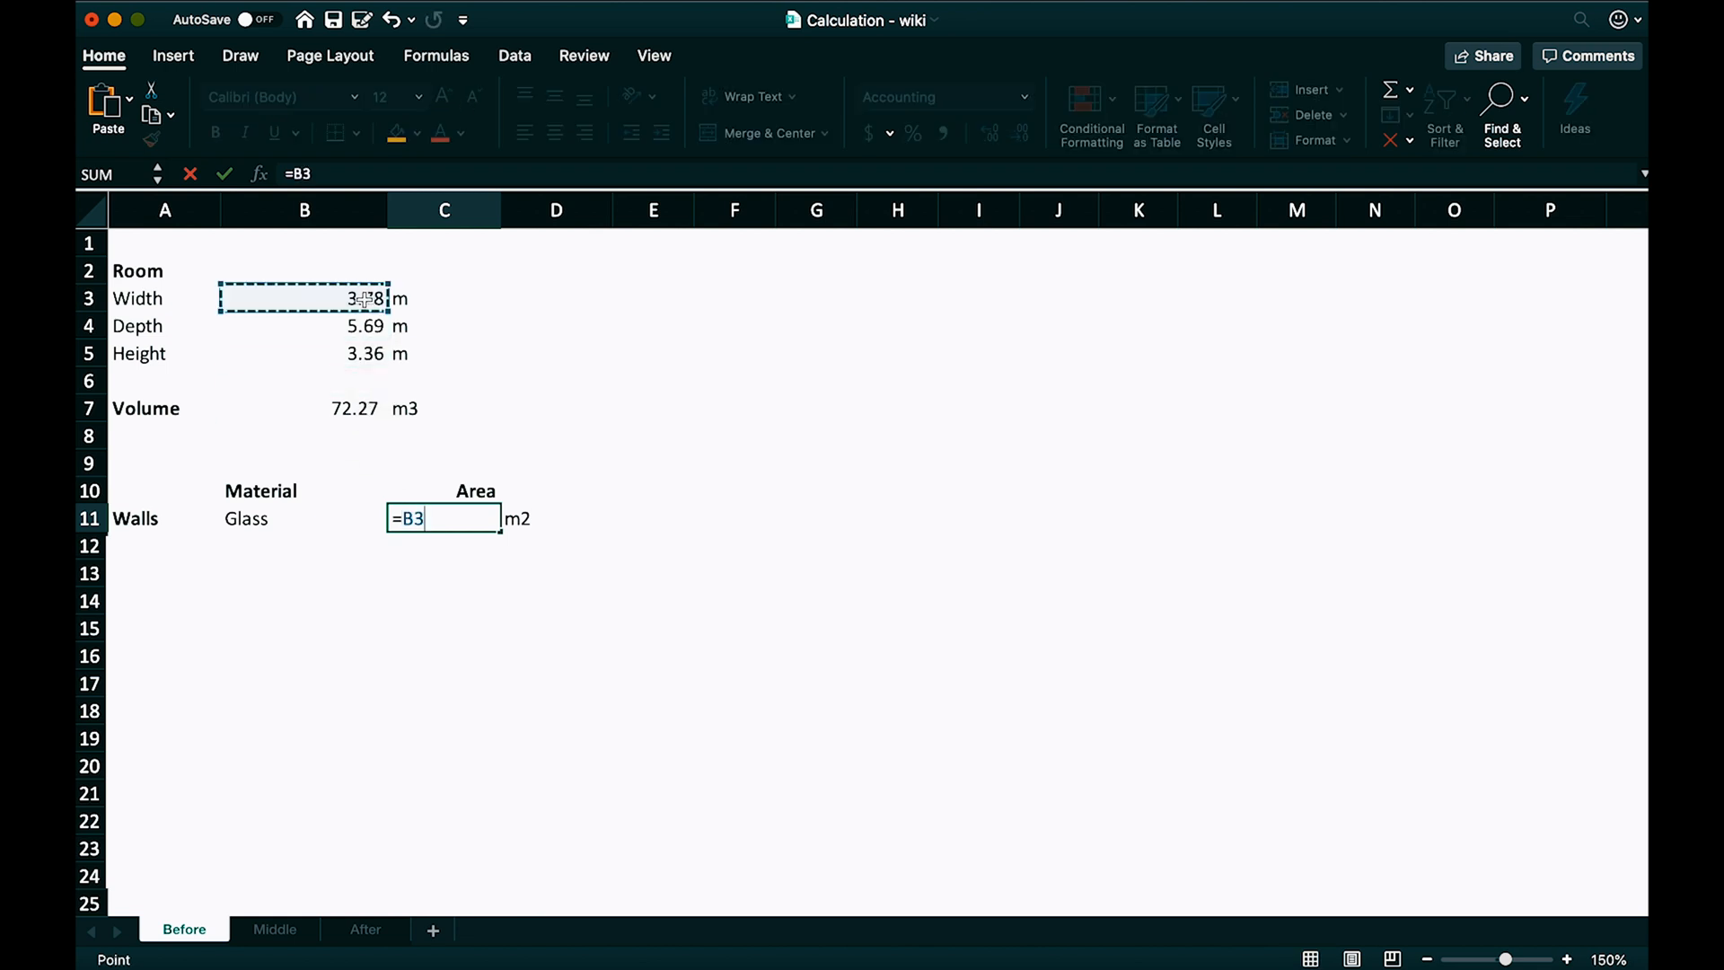
{"action": "left_click", "coordinate": [305, 353]}
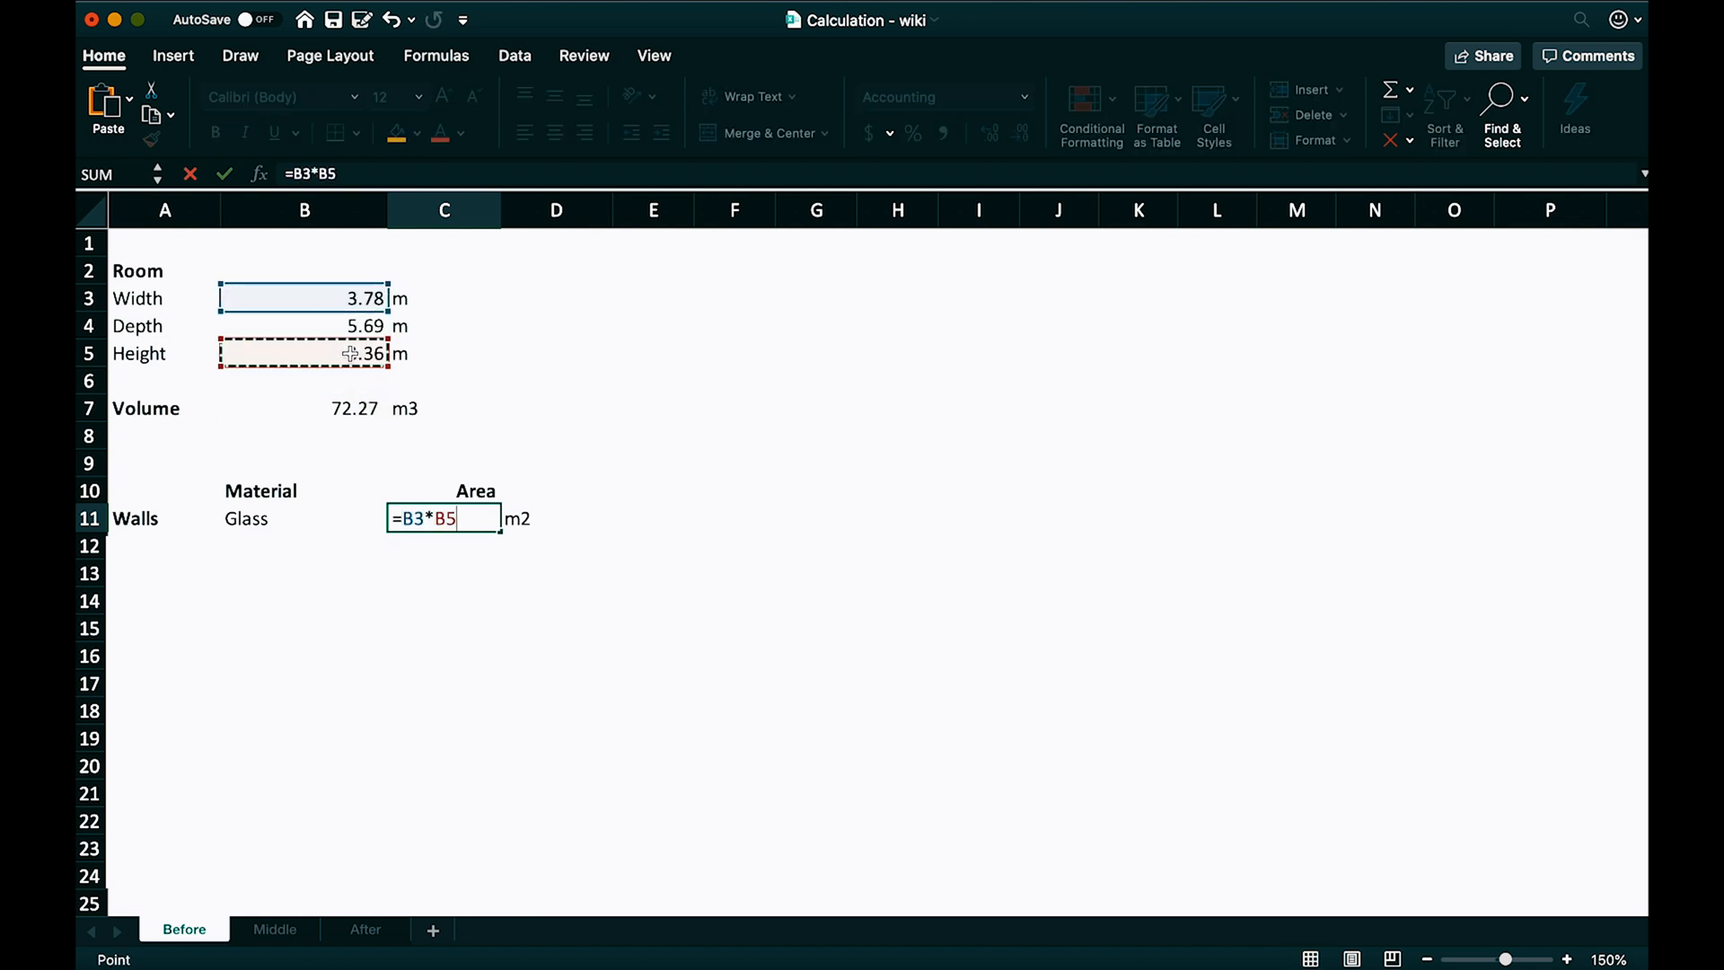
{"action": "key", "text": "Return"}
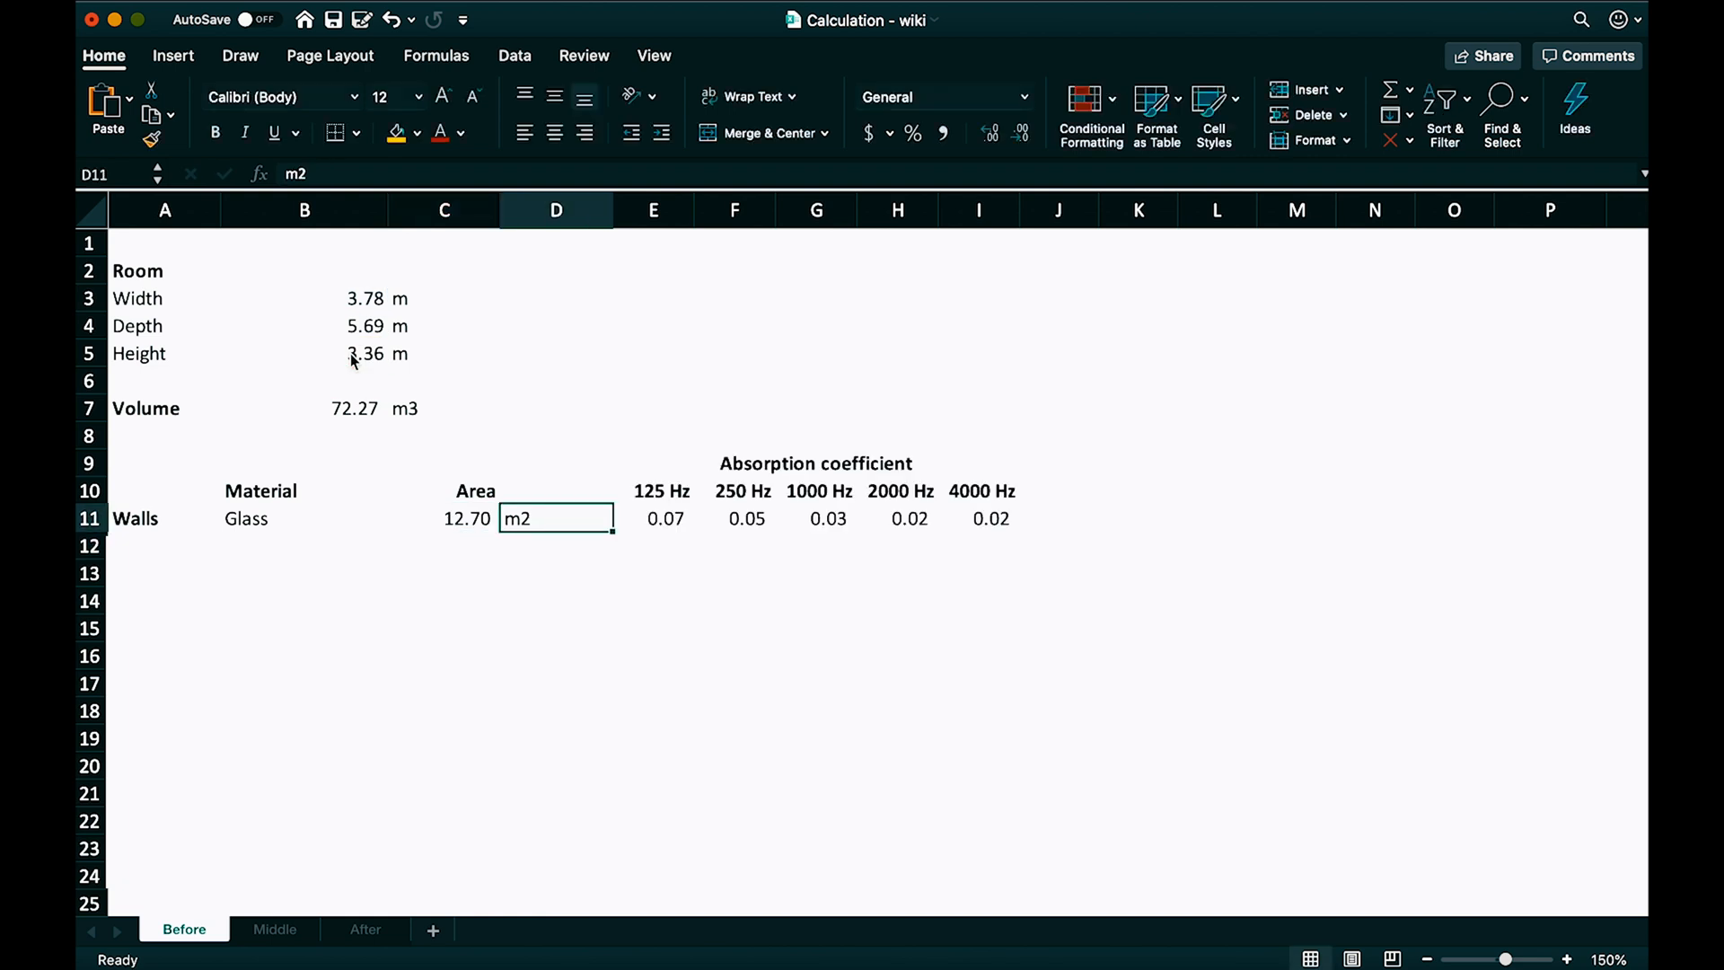
{"action": "left_click", "coordinate": [816, 518]}
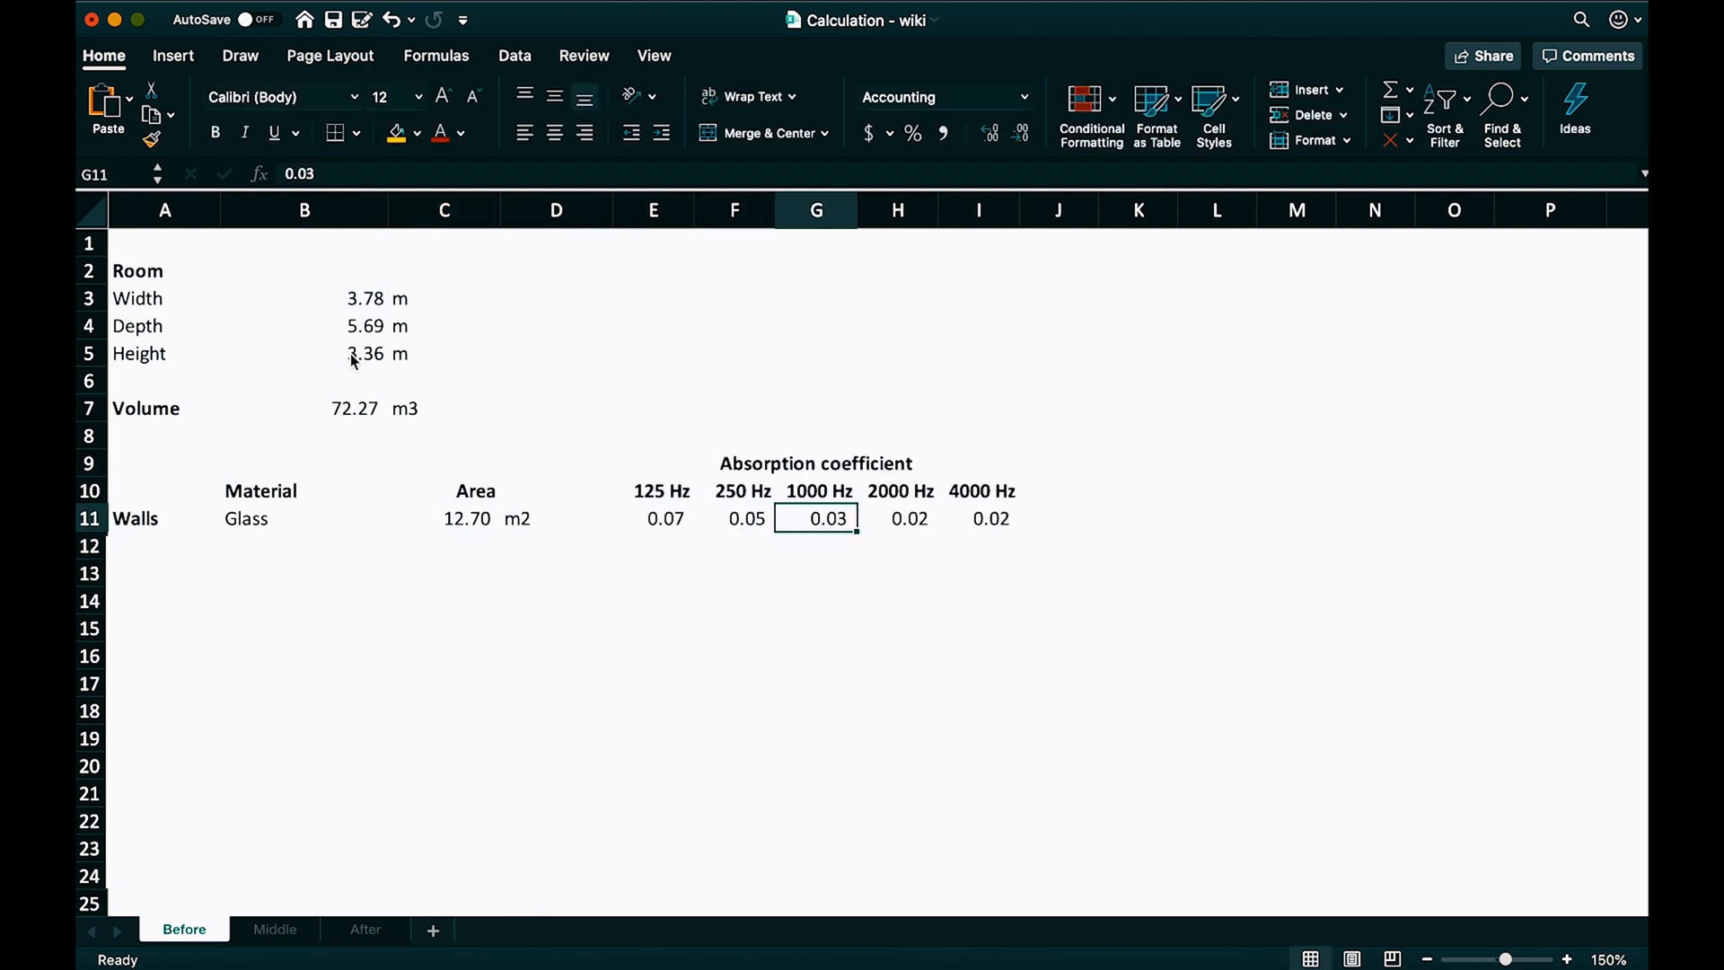
{"action": "left_click", "coordinate": [978, 519]}
{"action": "type", "text": "=$C11"}
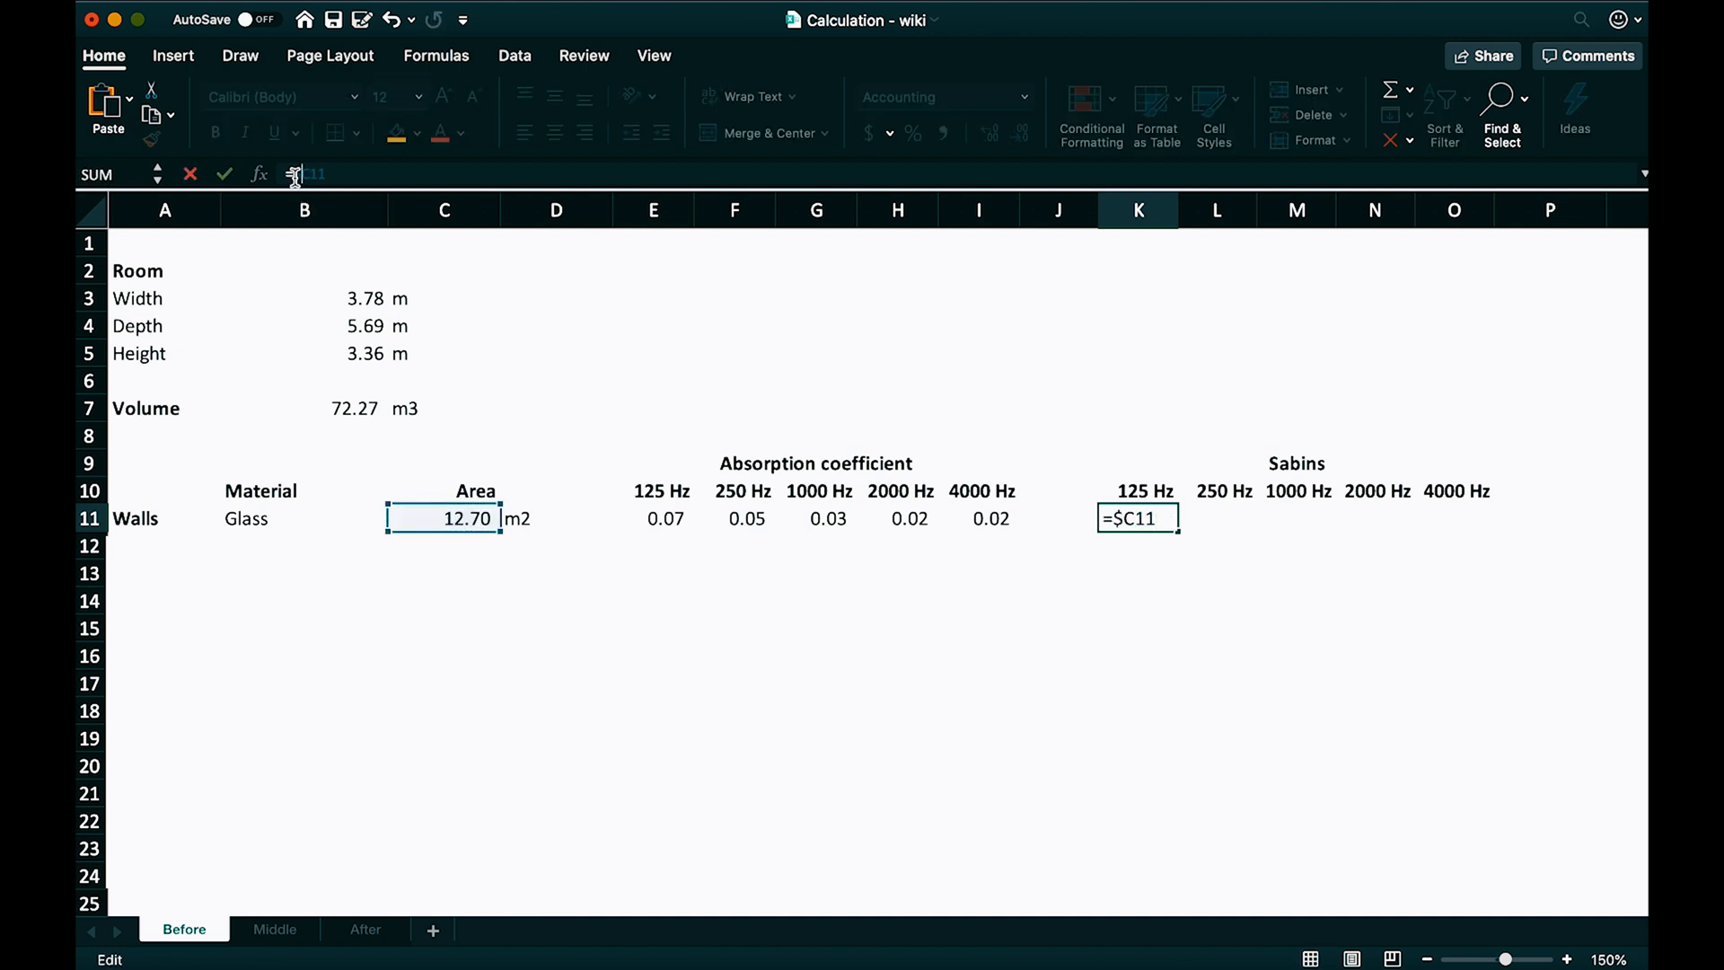
Step: Complete the sabins formulas and confirm the 125 Hz sabins total in K19
{"action": "type", "text": "*"}
{"action": "left_click", "coordinate": [1140, 738]}
{"action": "type", "text": "=sum(K14:K17"}
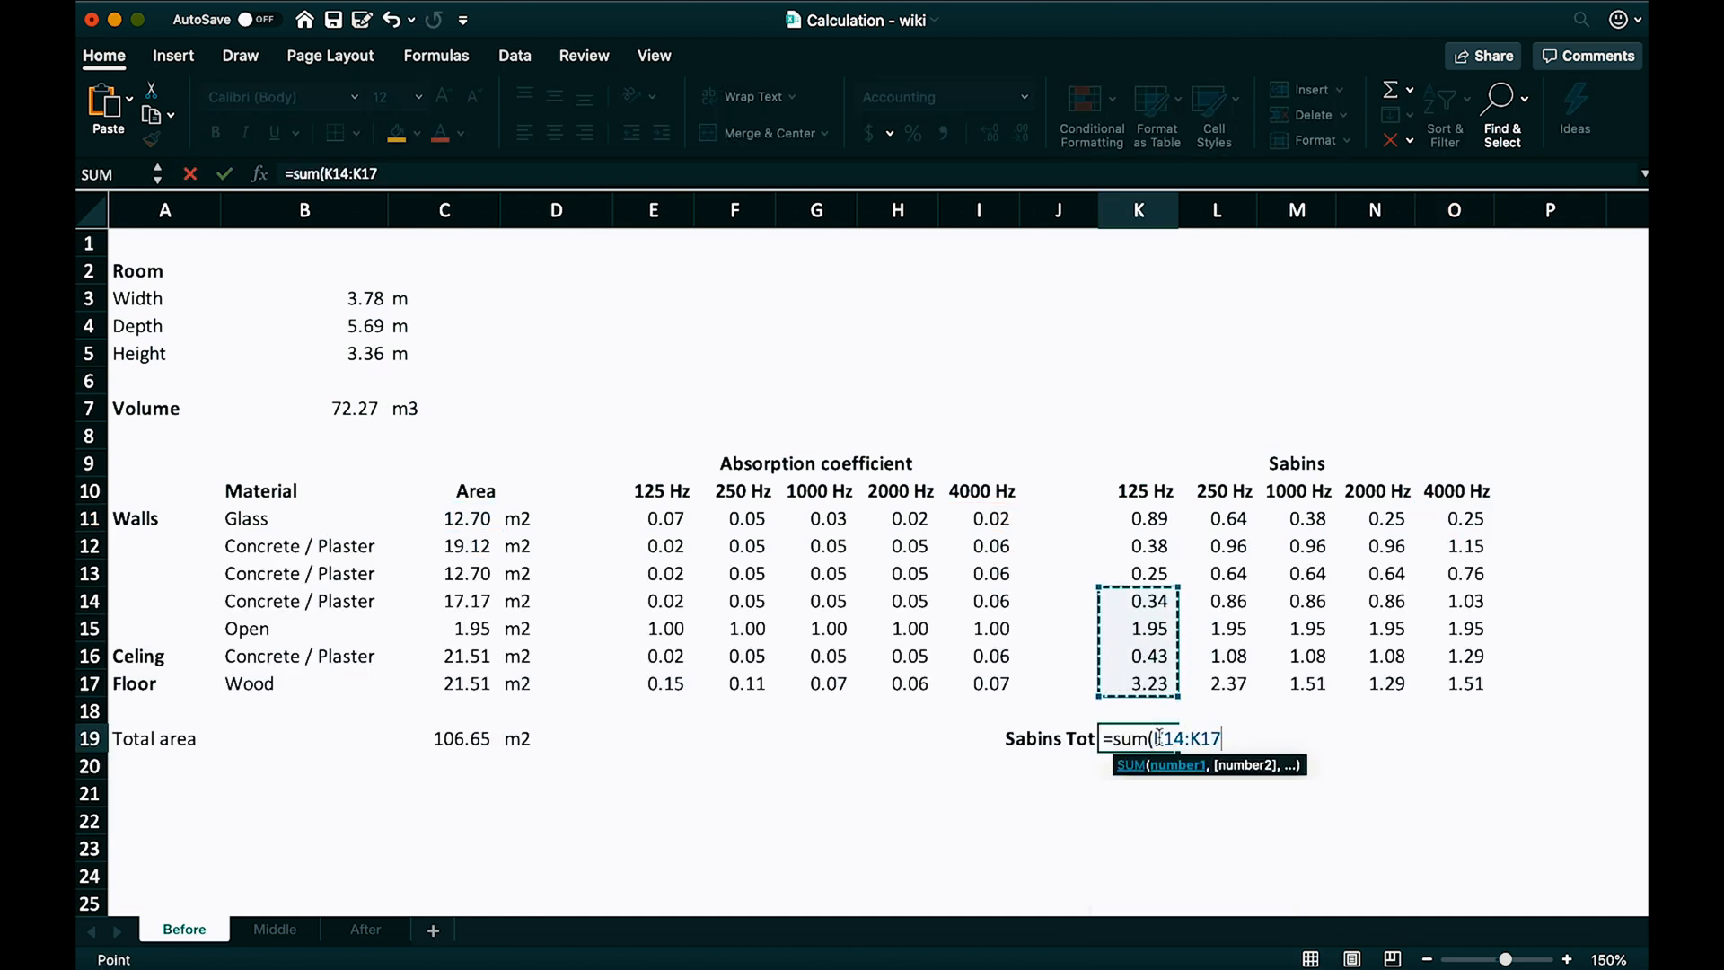
{"action": "key", "text": "Return"}
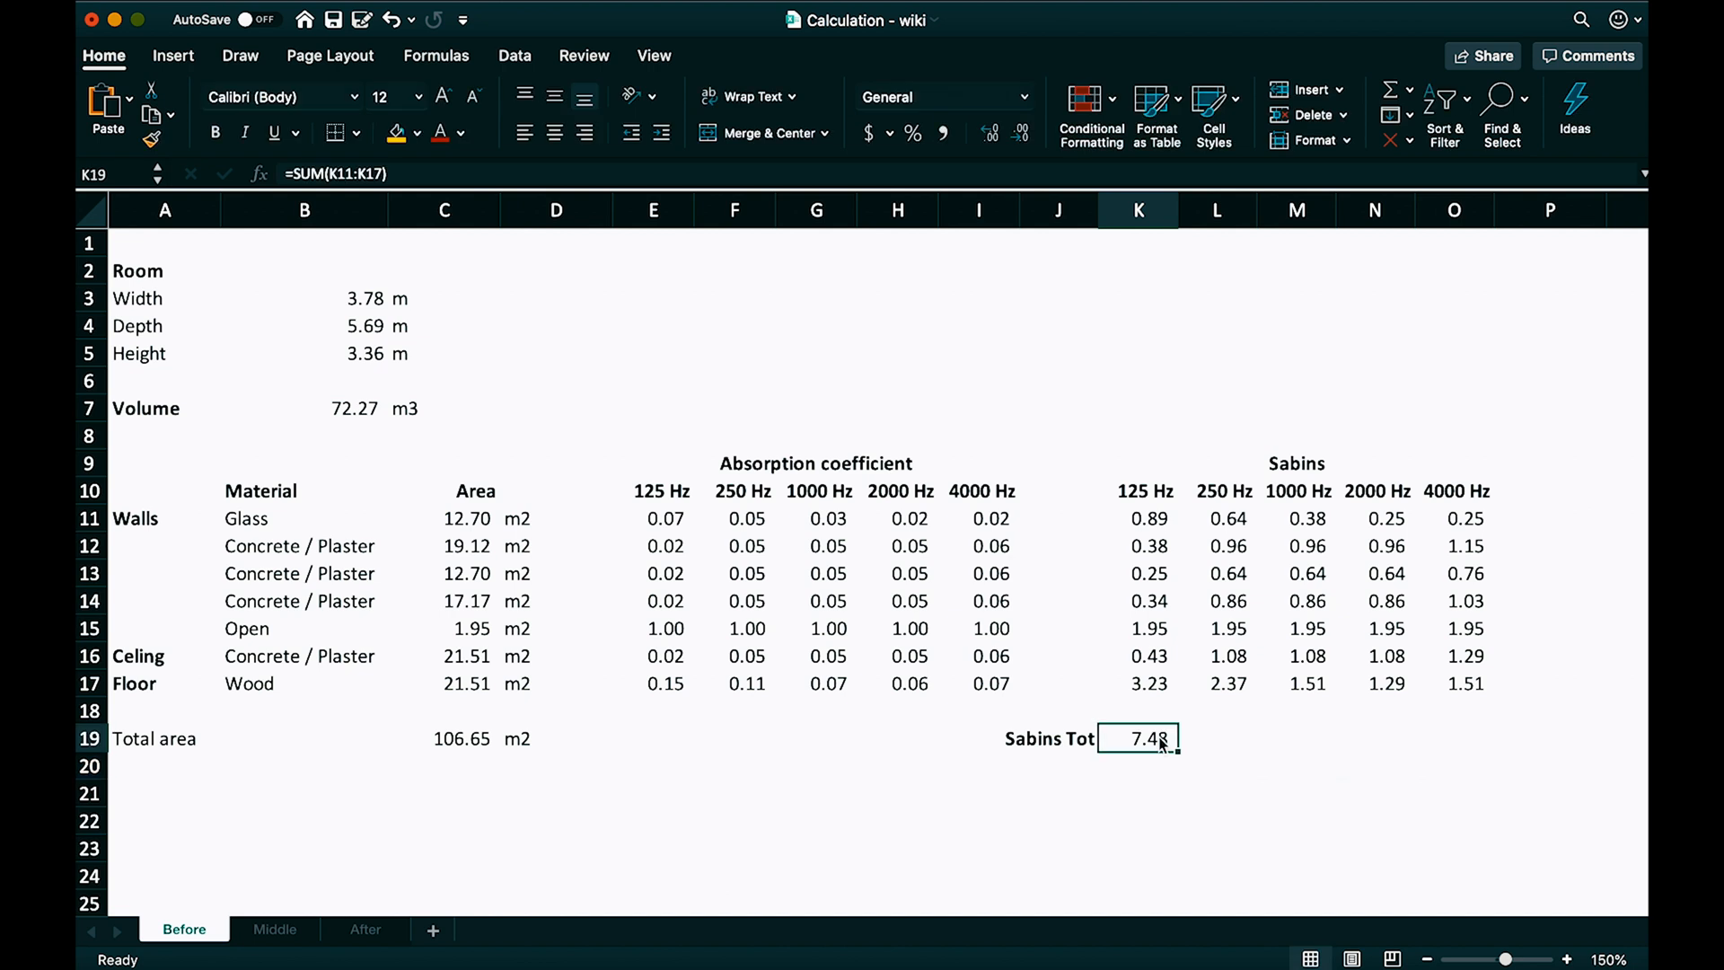
Step: Enter the 125 Hz RT60 formula =0.161*$B$7 divided by total sabins in K21
{"action": "left_click", "coordinate": [1139, 793]}
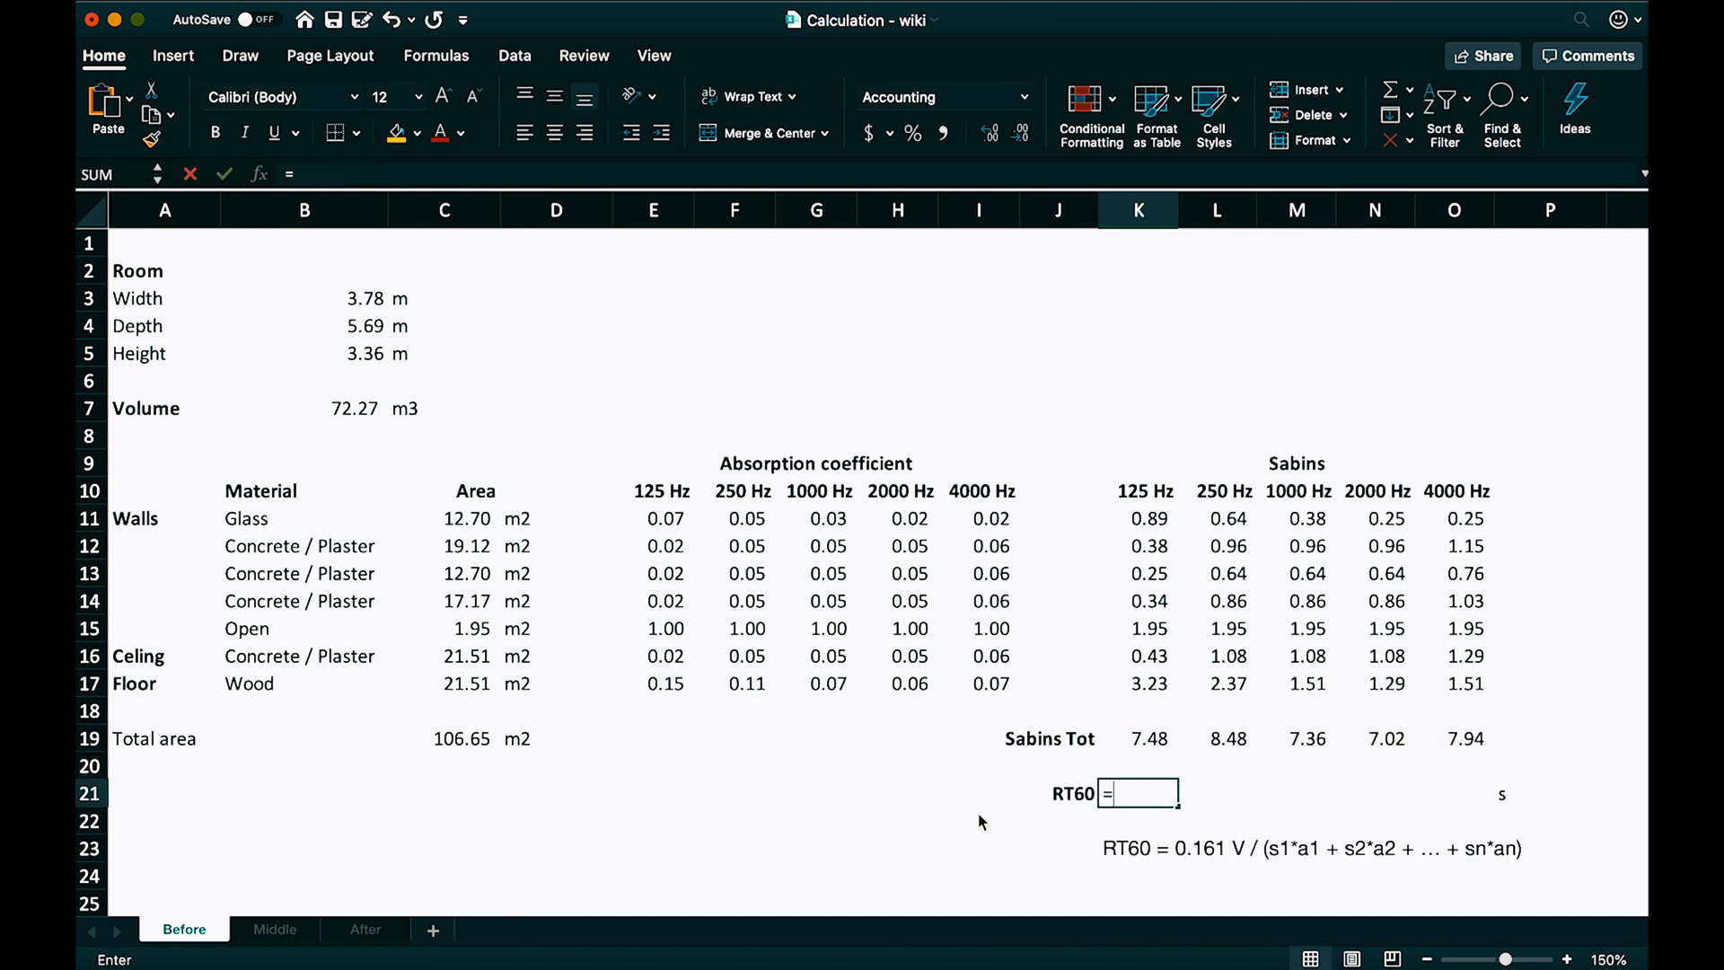
{"action": "type", "text": "0.16"}
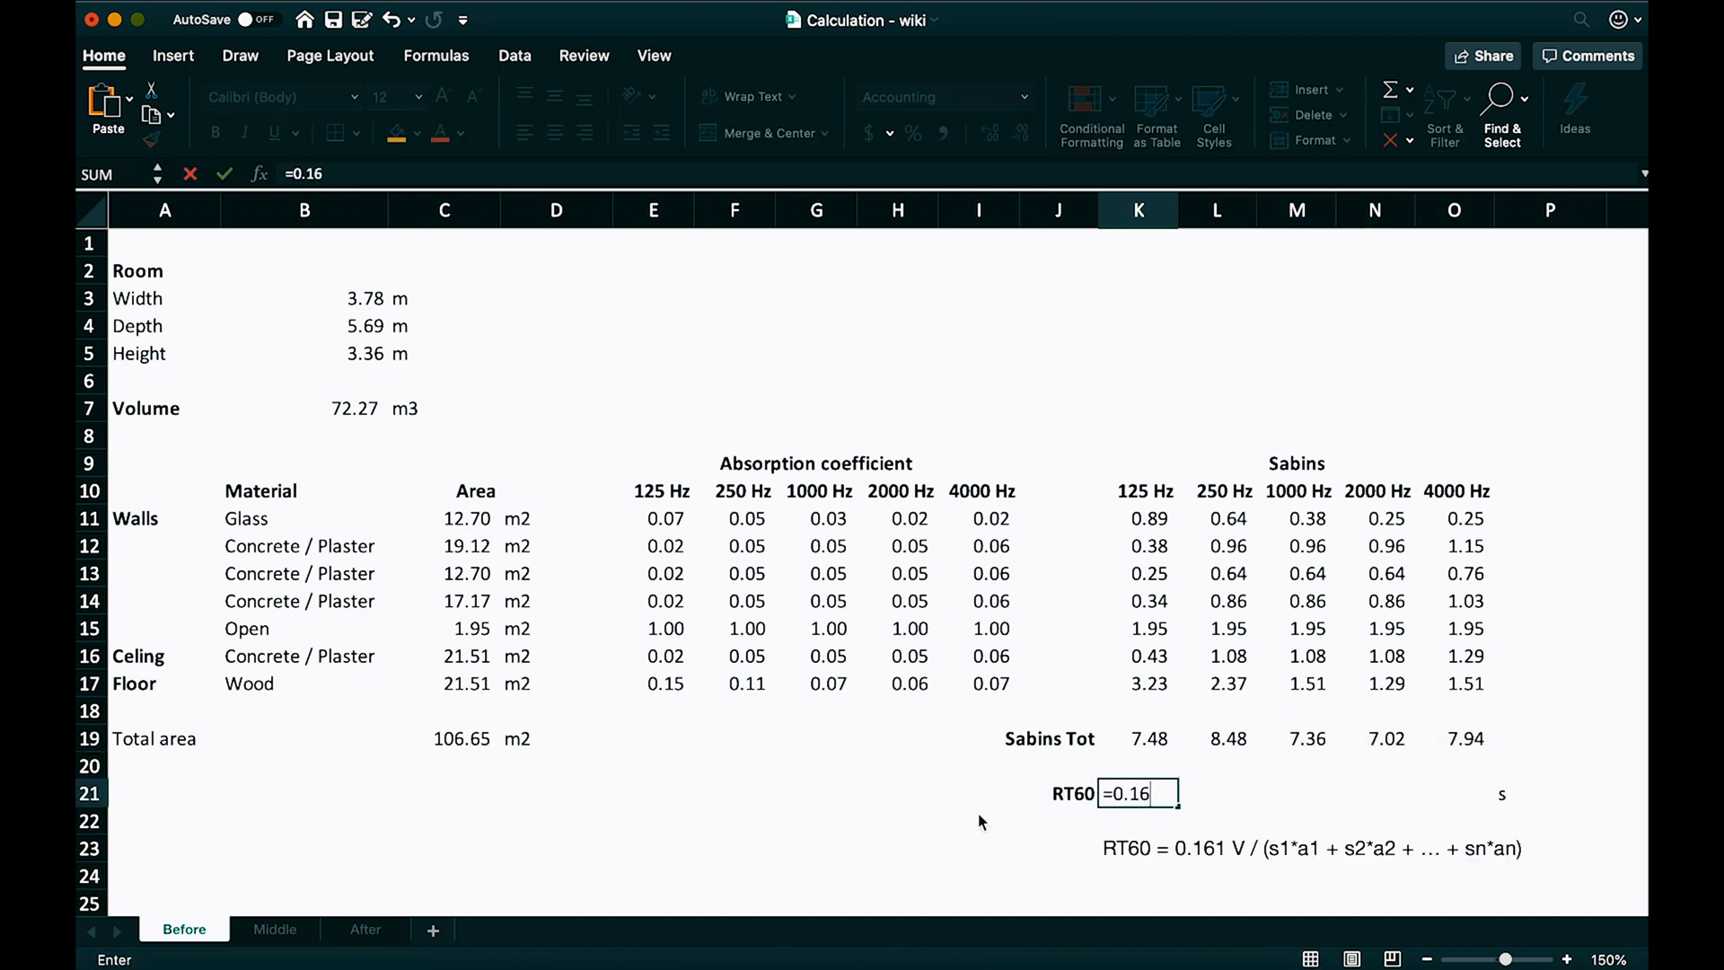
{"action": "type", "text": "1*"}
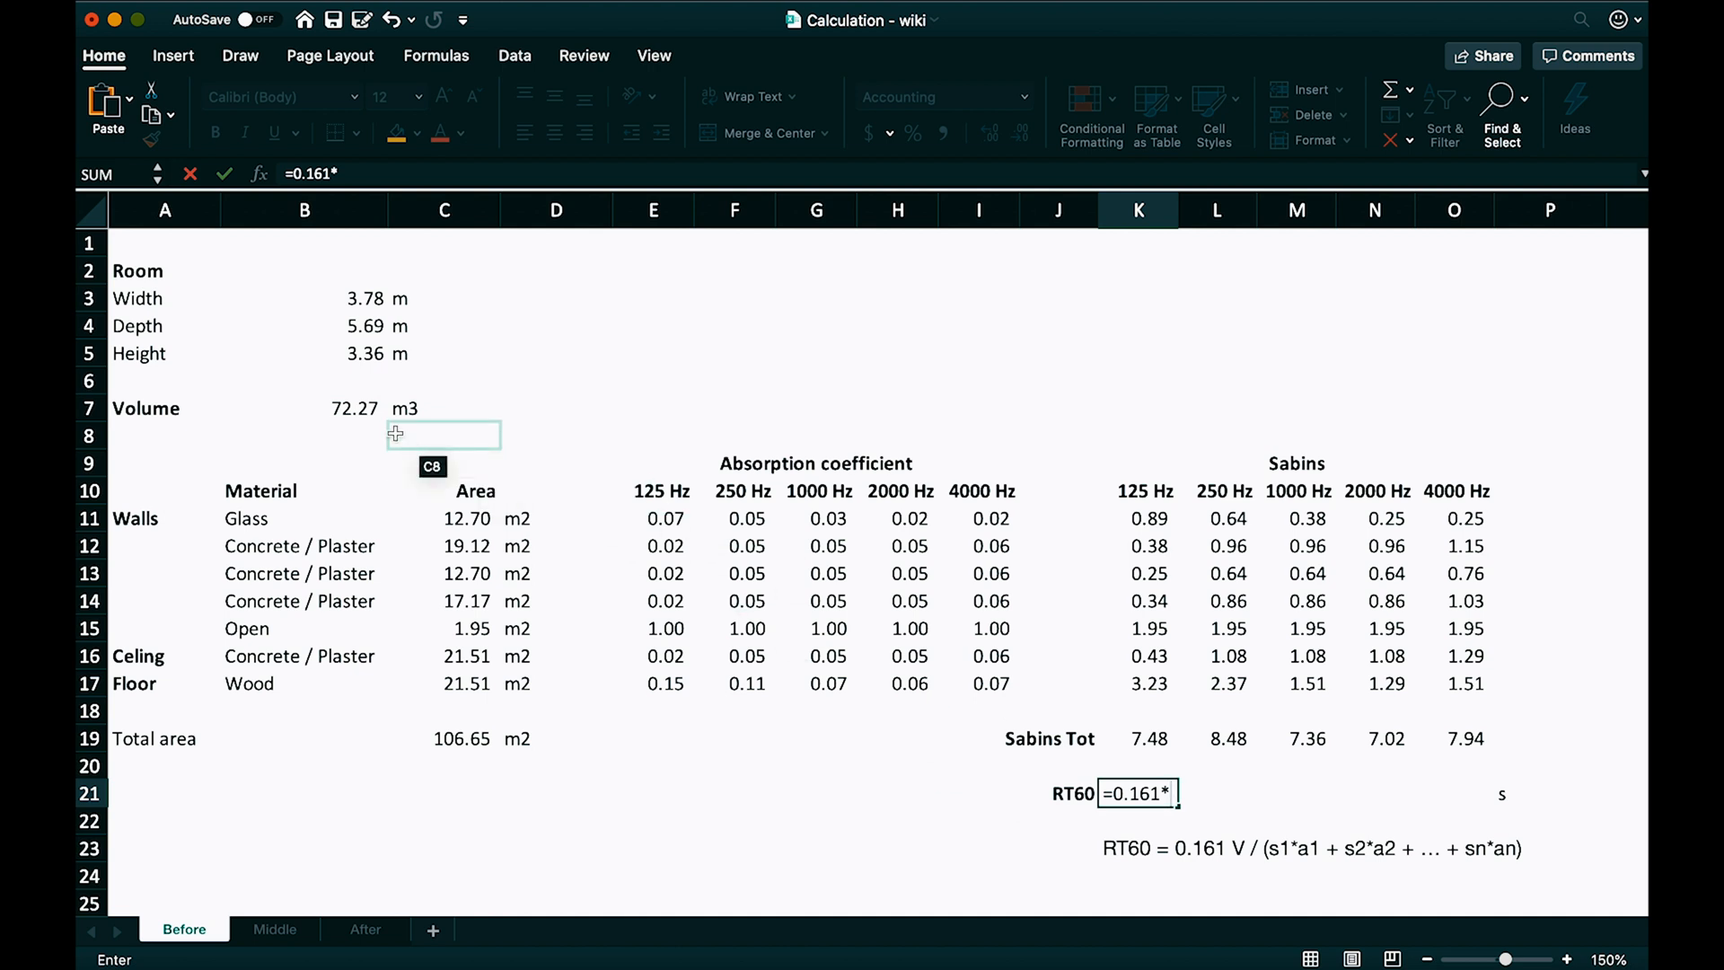
{"action": "left_click", "coordinate": [305, 408]}
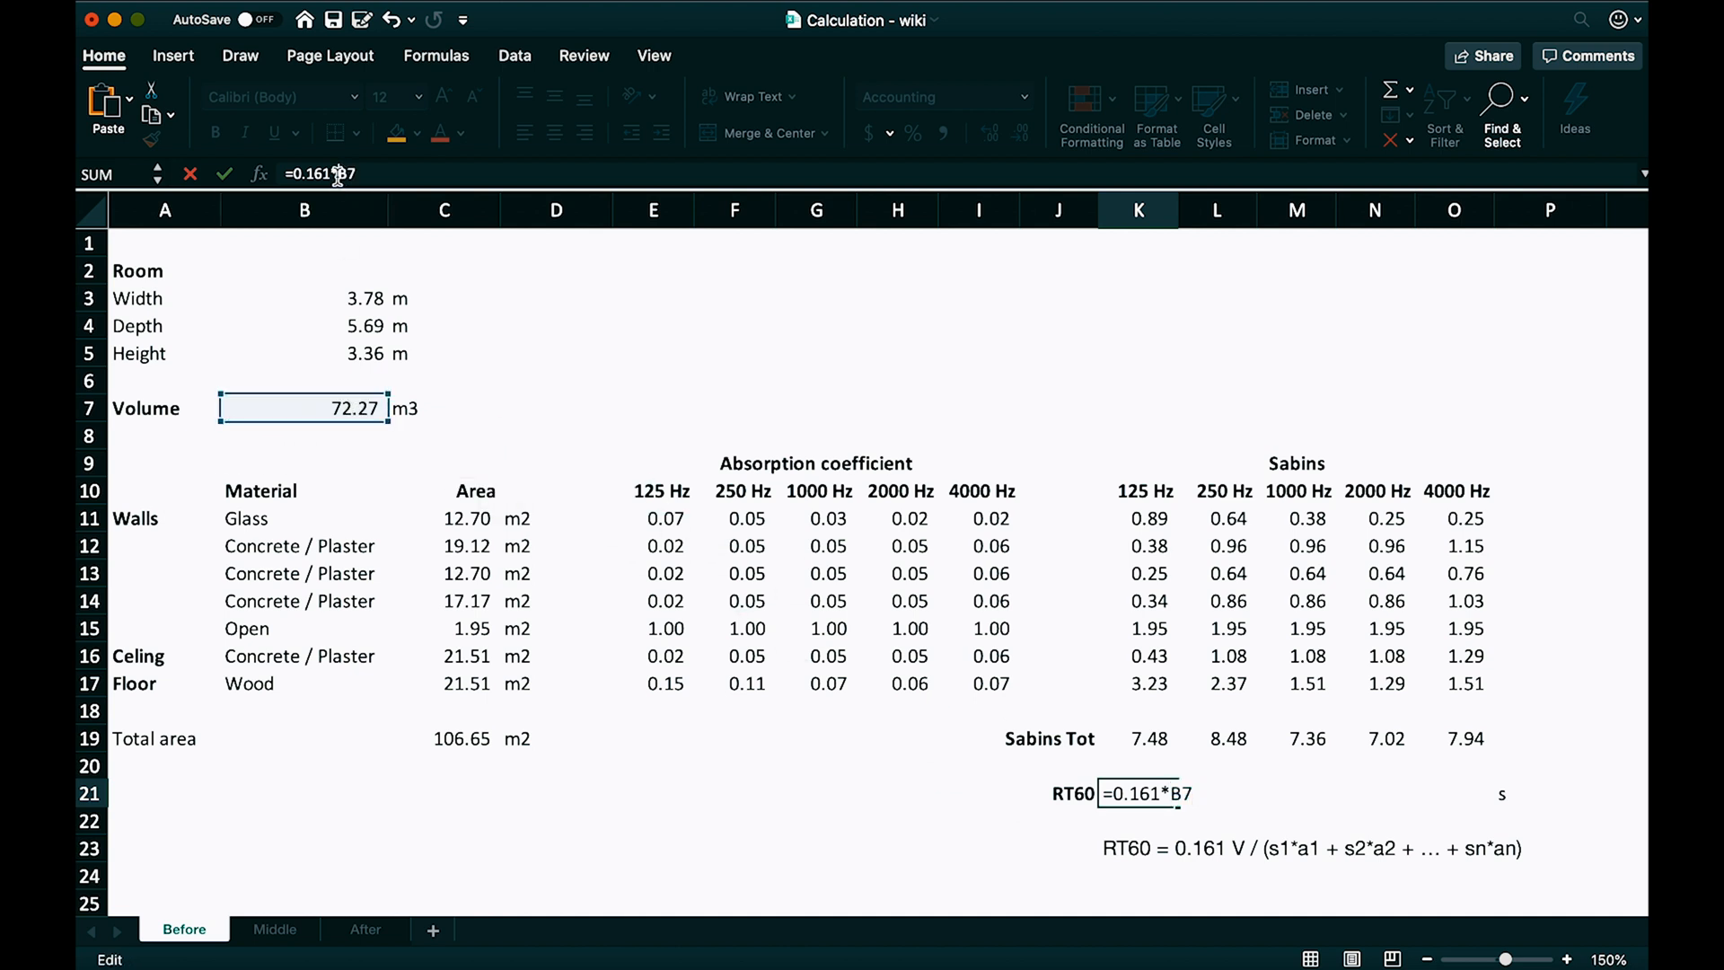
{"action": "key", "text": "F4"}
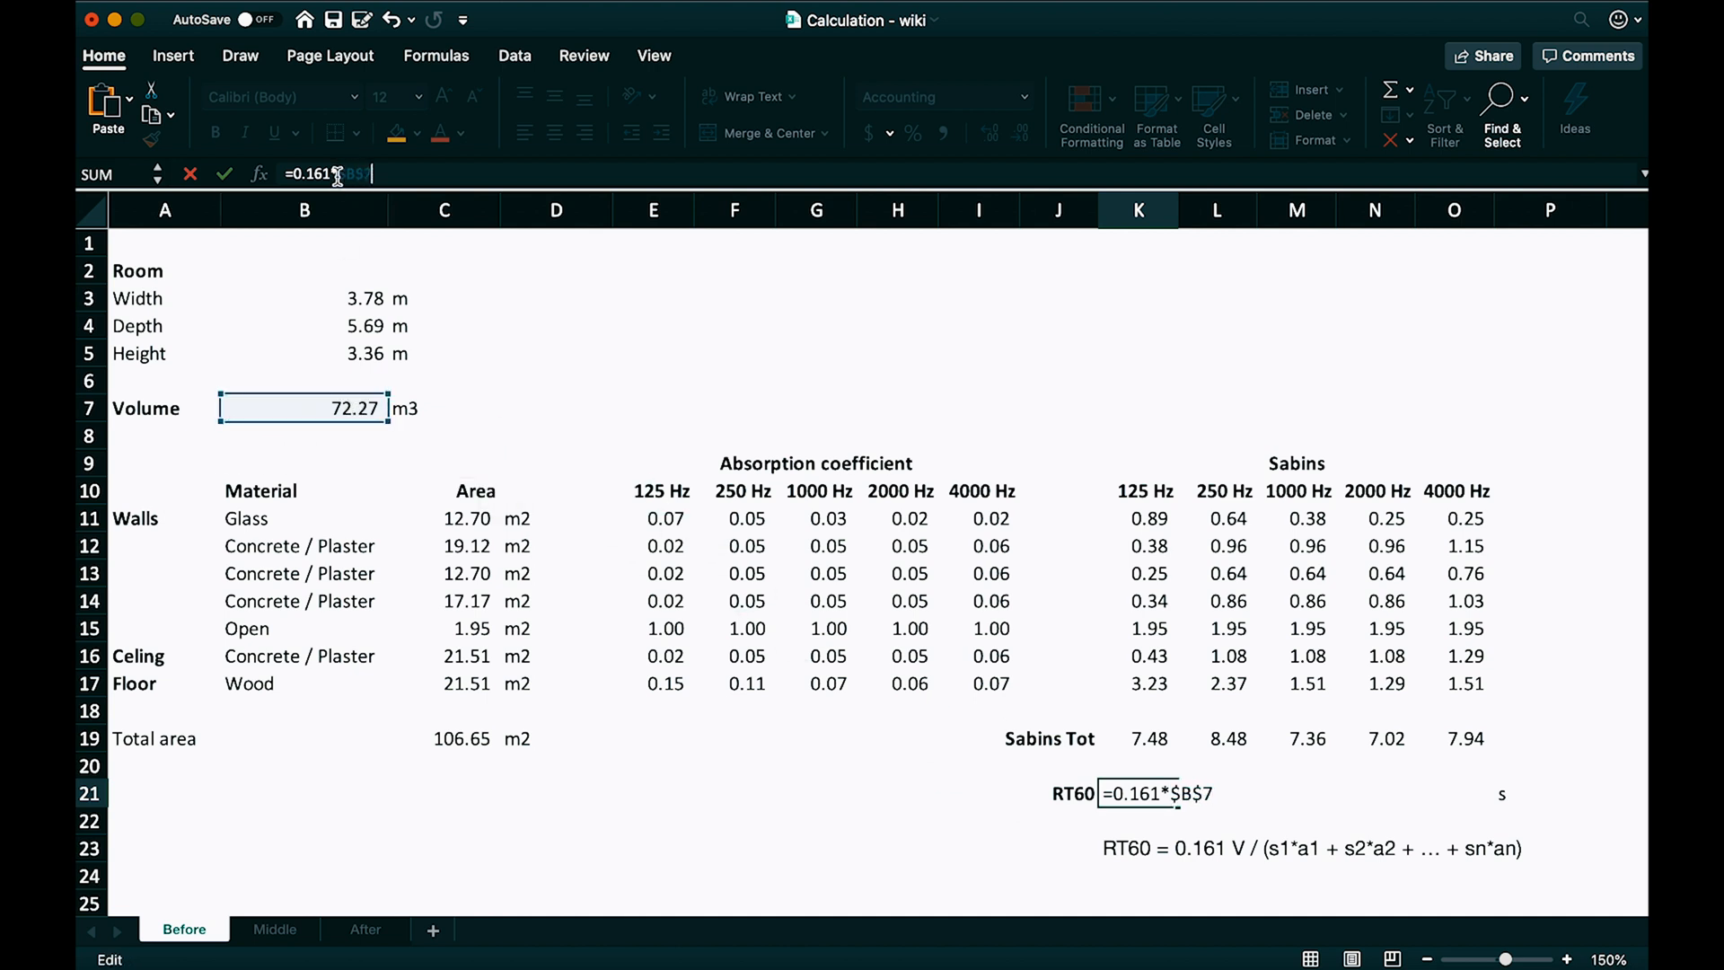
{"action": "type", "text": "/"}
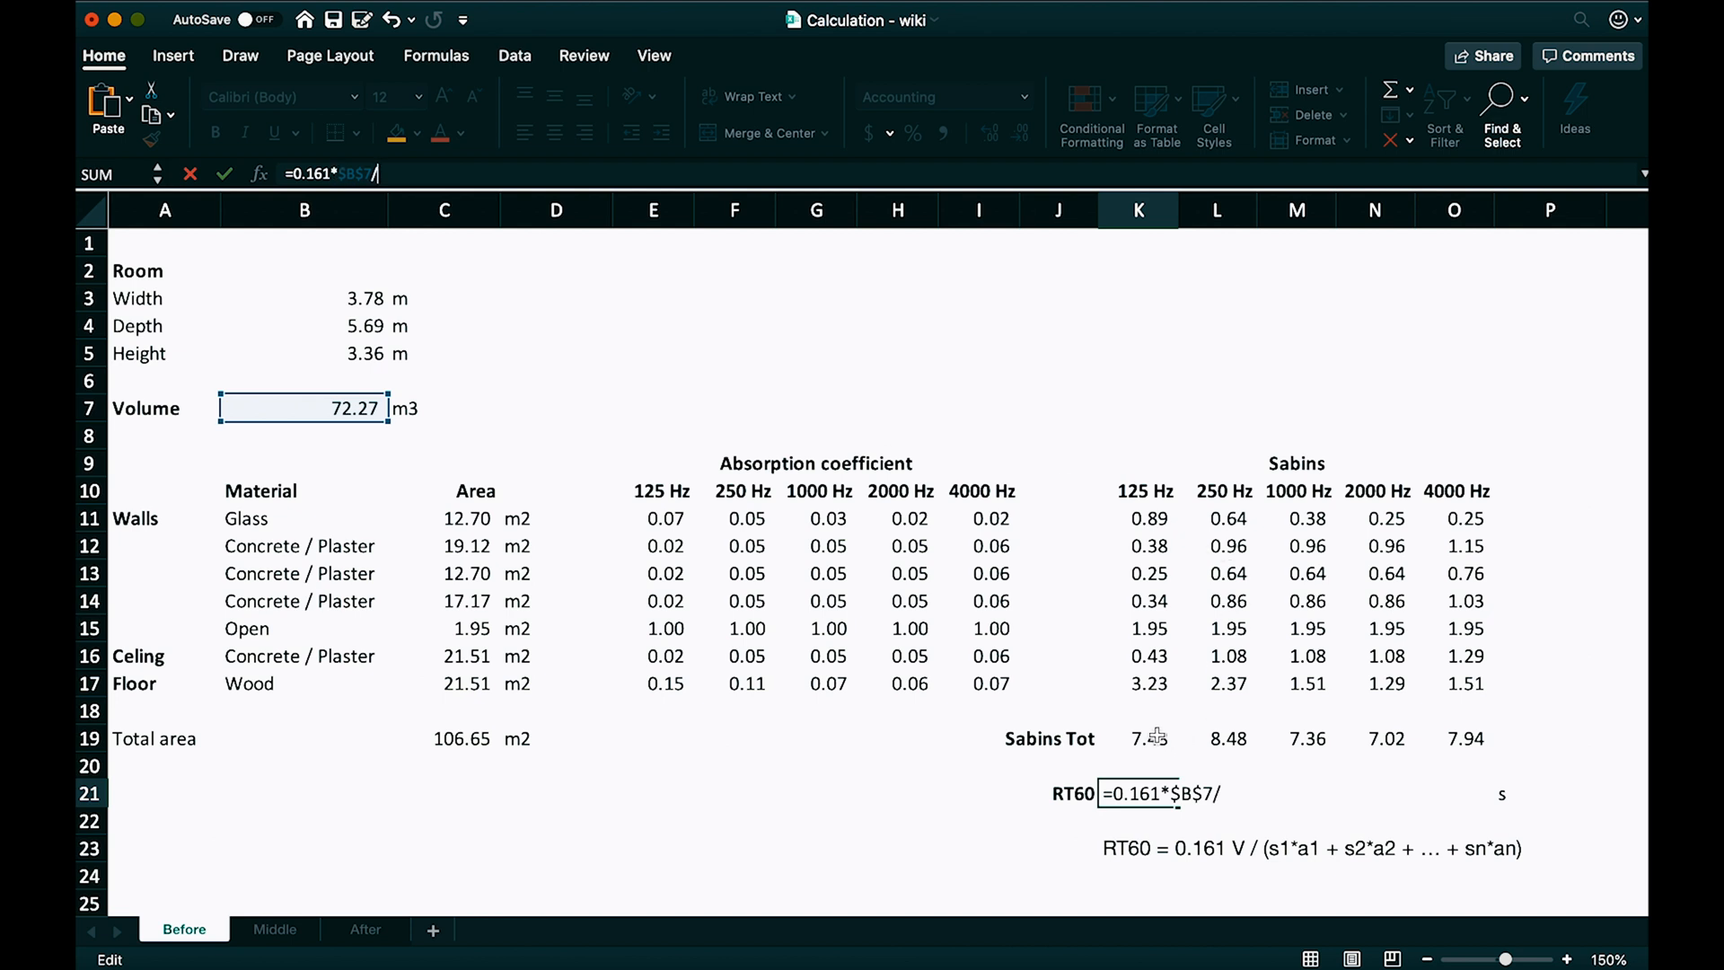
{"action": "key", "text": "Return"}
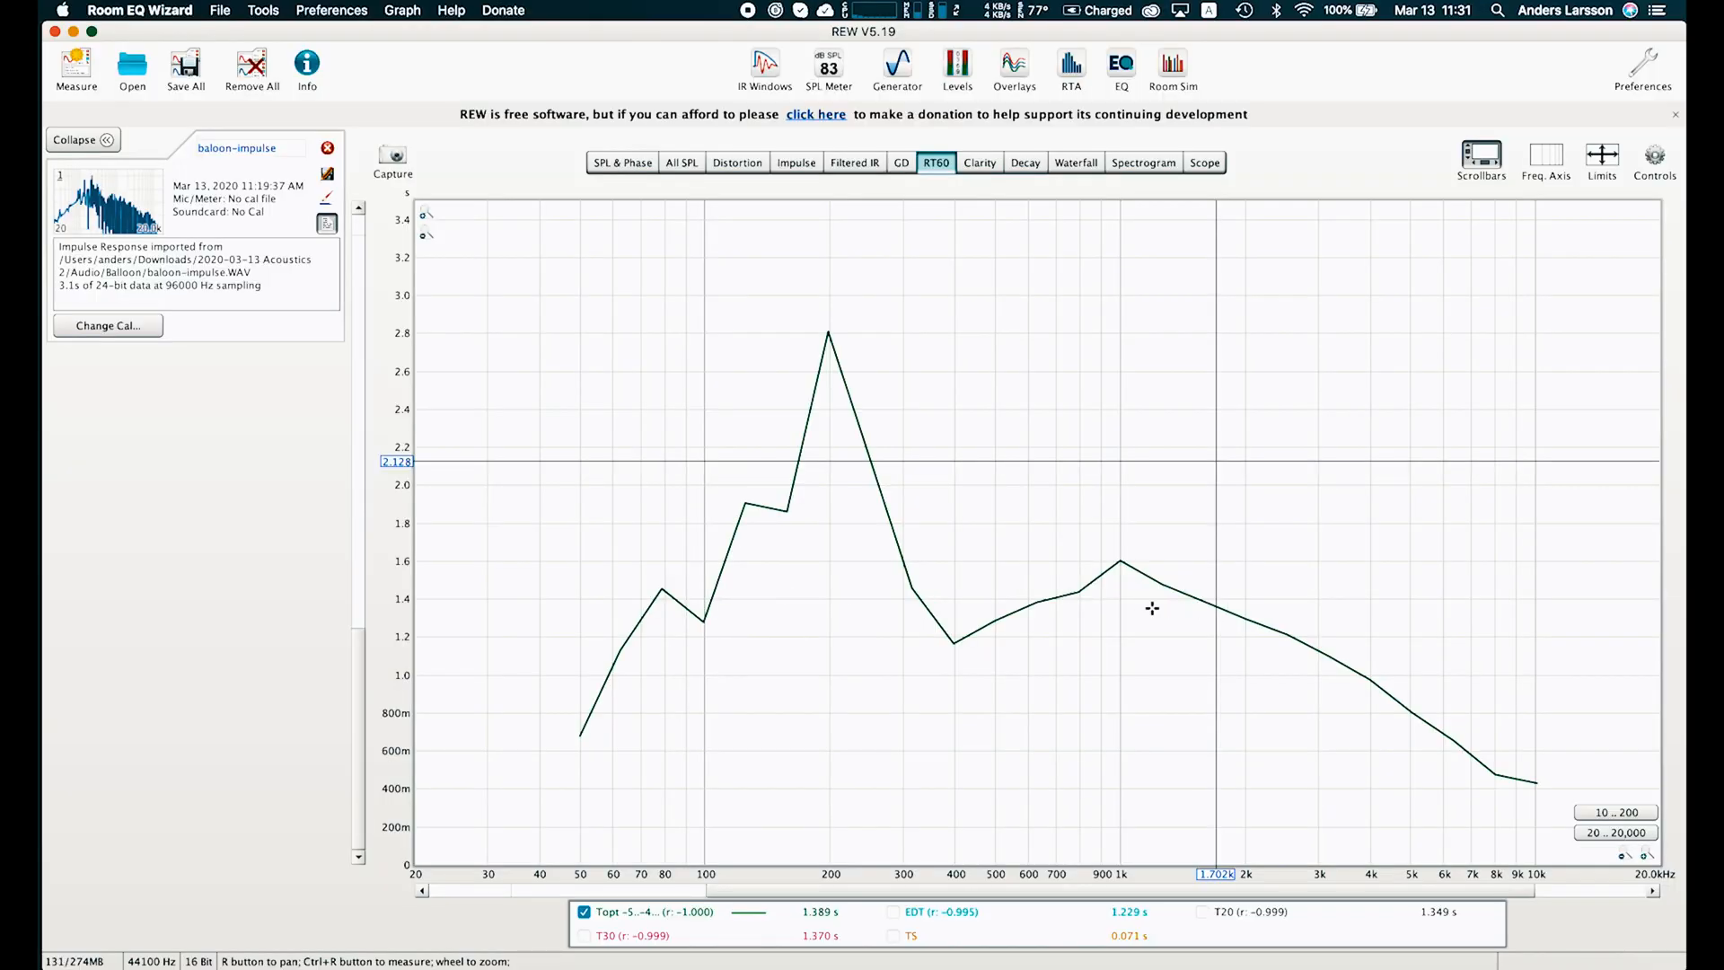
{"action": "mouse_move", "coordinate": [1033, 569]}
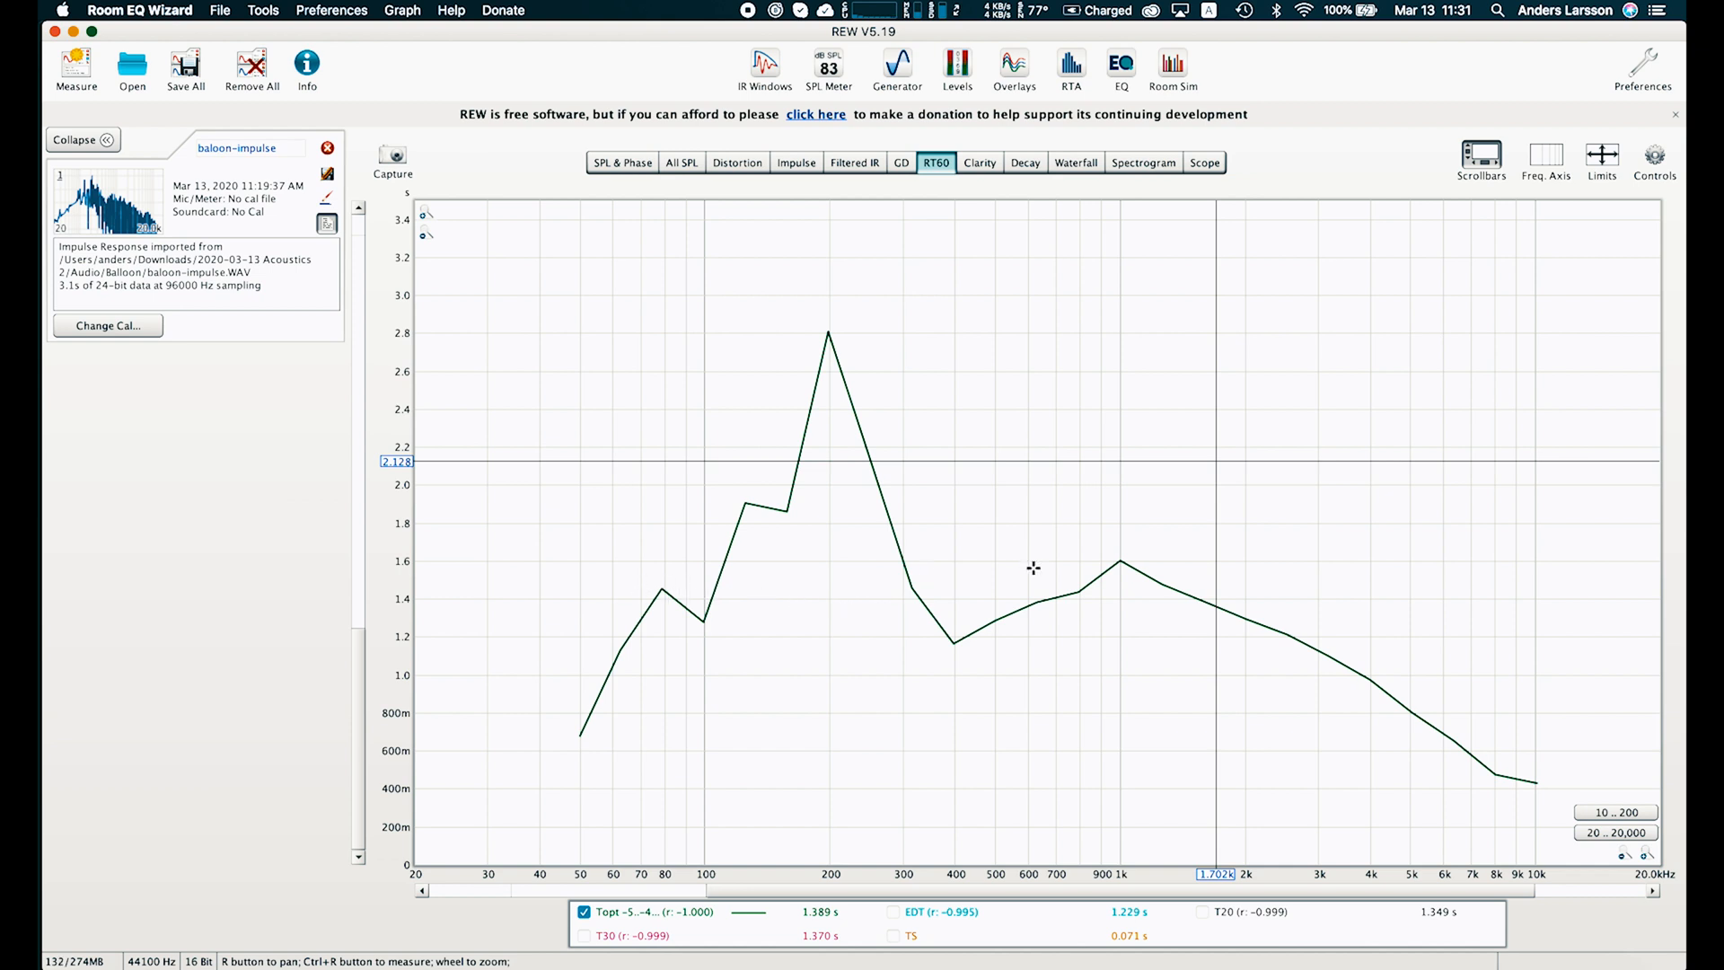
{"action": "mouse_move", "coordinate": [646, 607]}
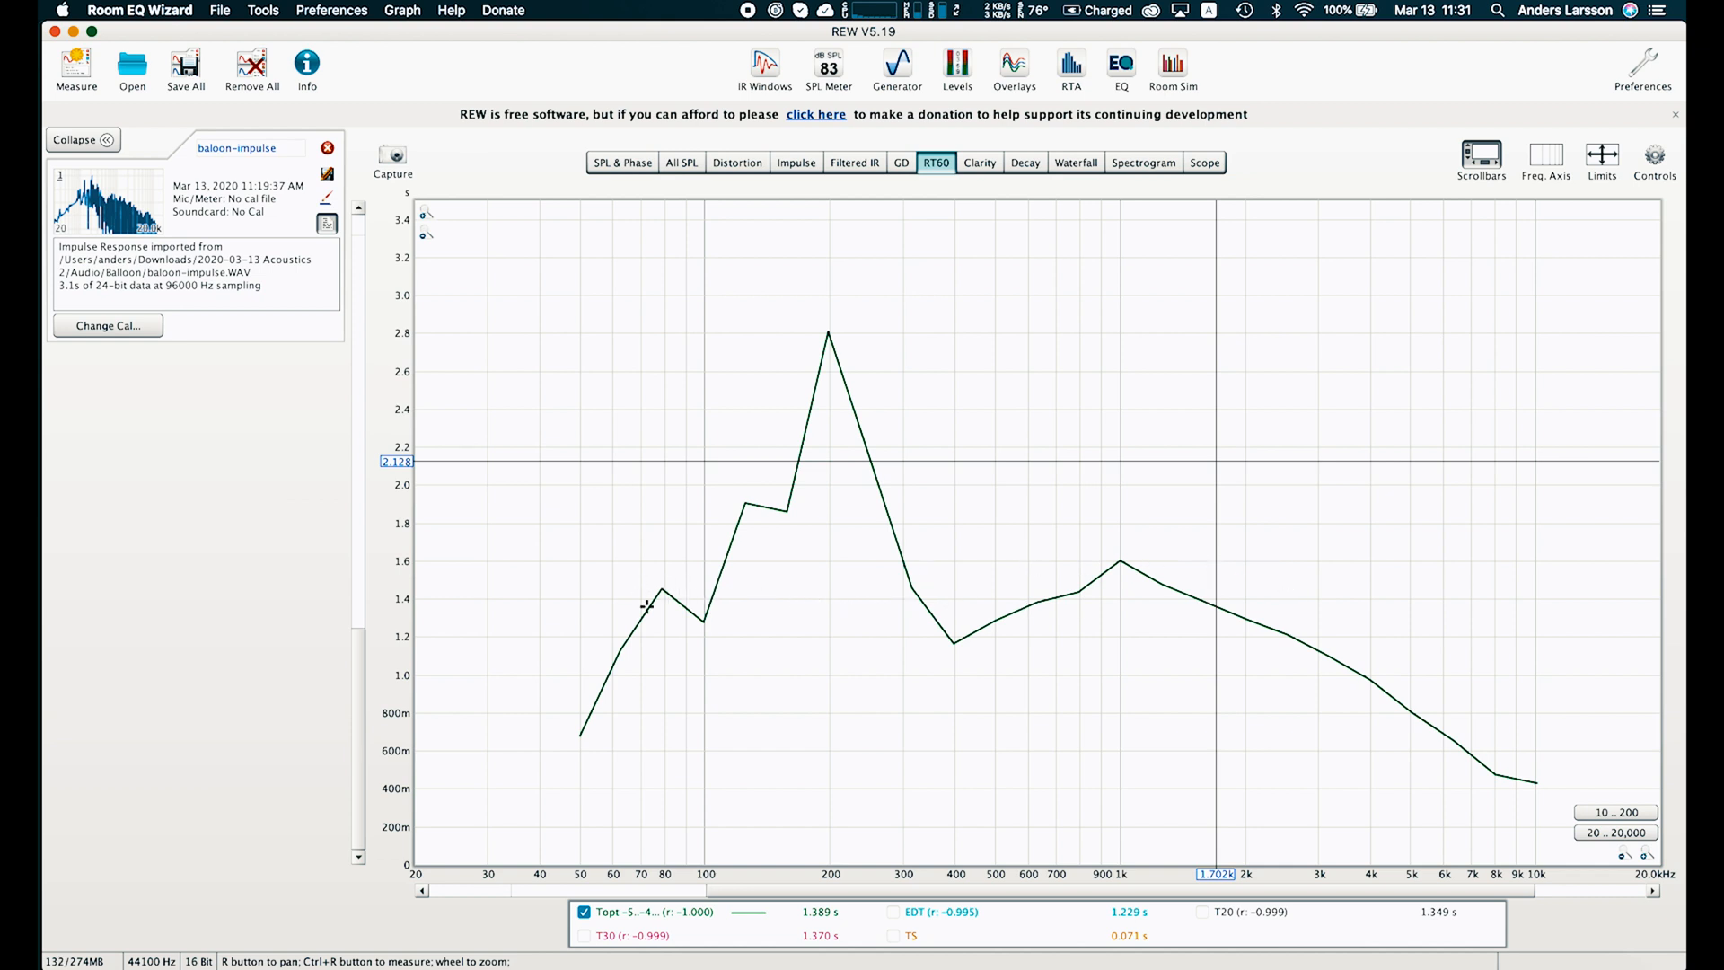
{"action": "mouse_move", "coordinate": [932, 568]}
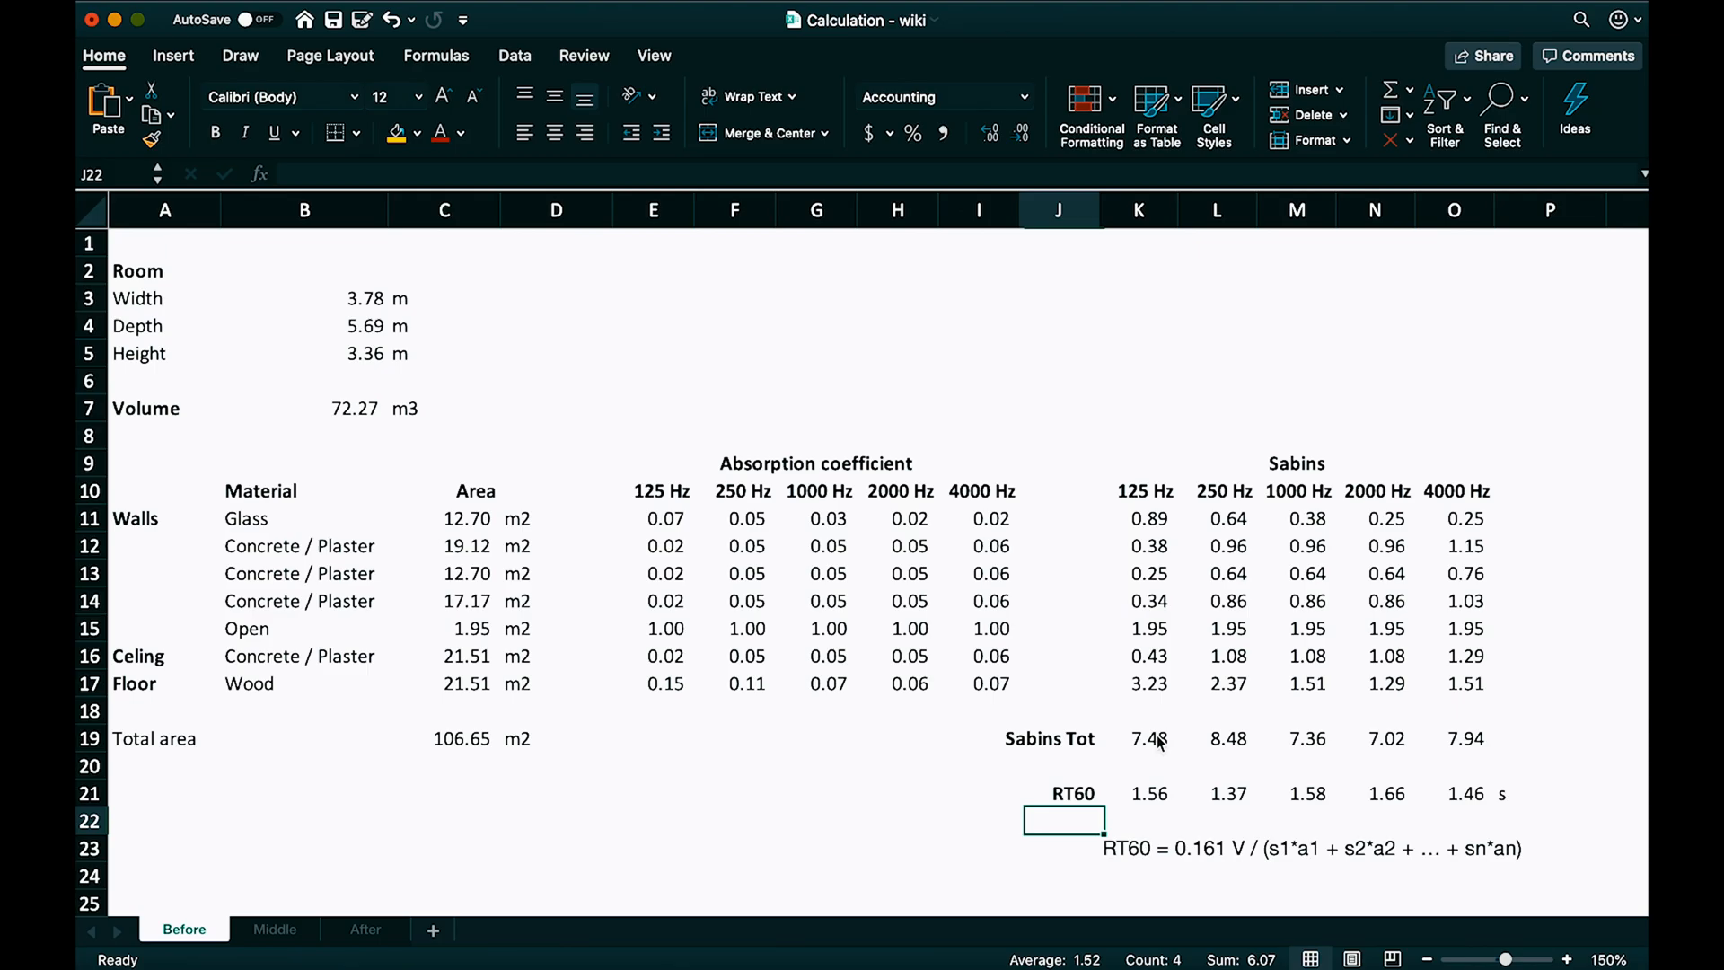
Step: Switch to the Middle sheet showing RT60 with wall panels added
{"action": "left_click", "coordinate": [274, 930]}
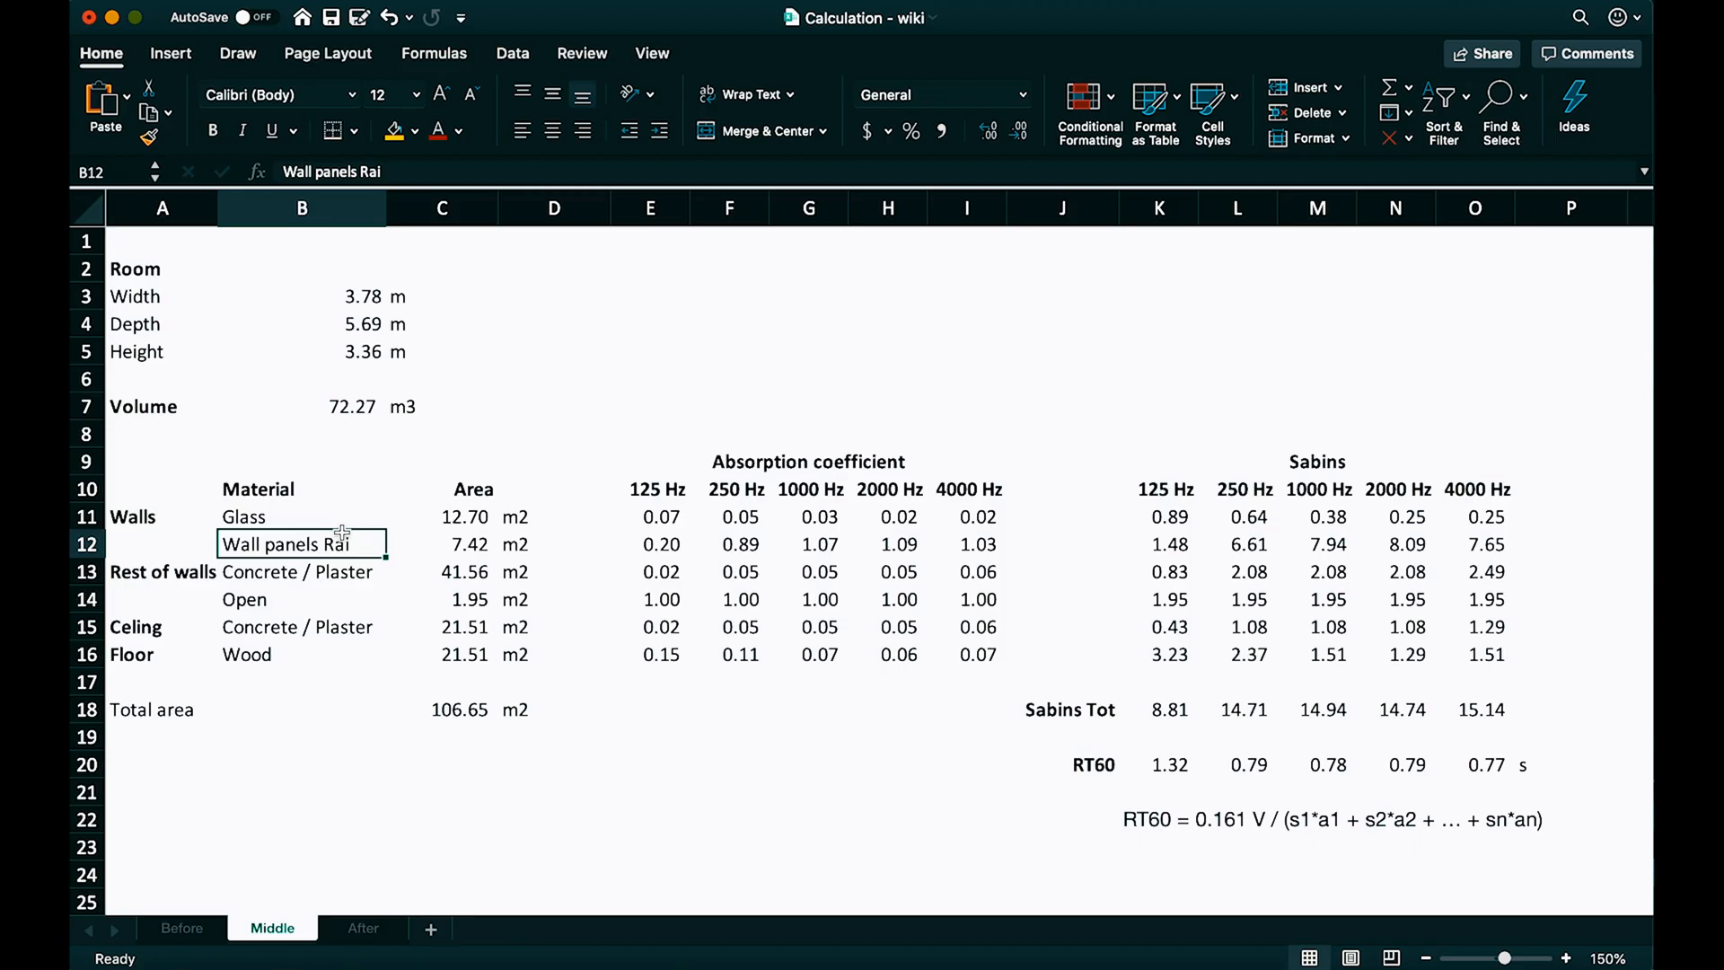
{"action": "left_click", "coordinate": [473, 543]}
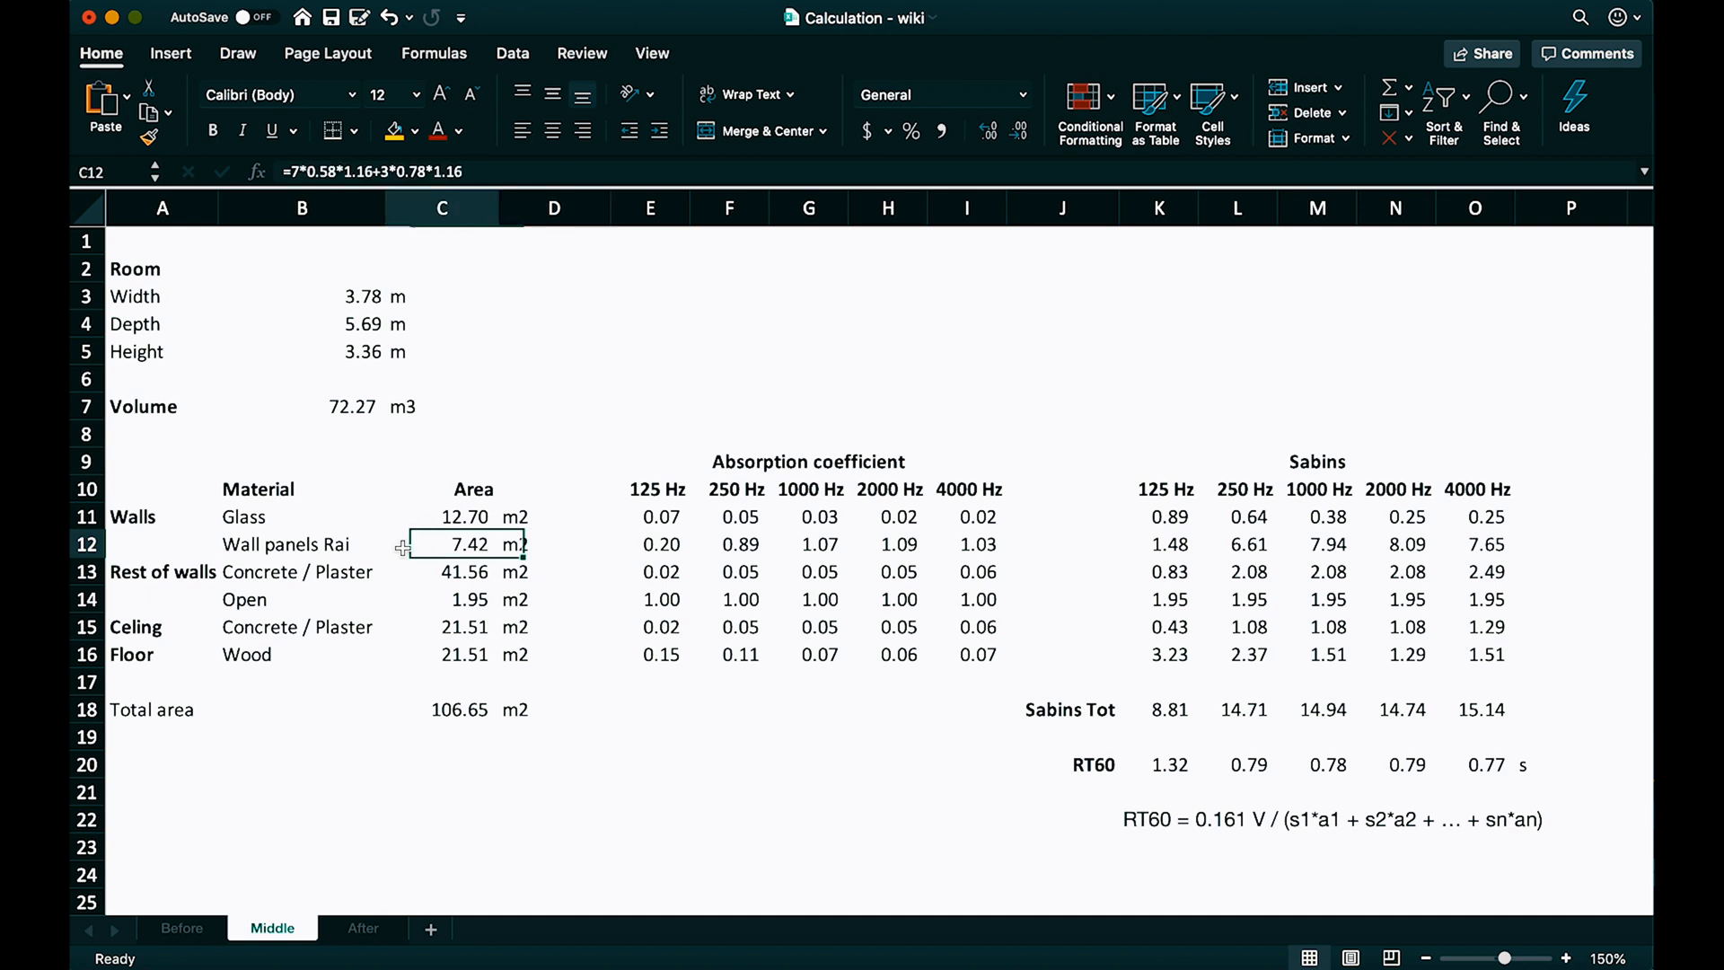
{"action": "left_click", "coordinate": [300, 544]}
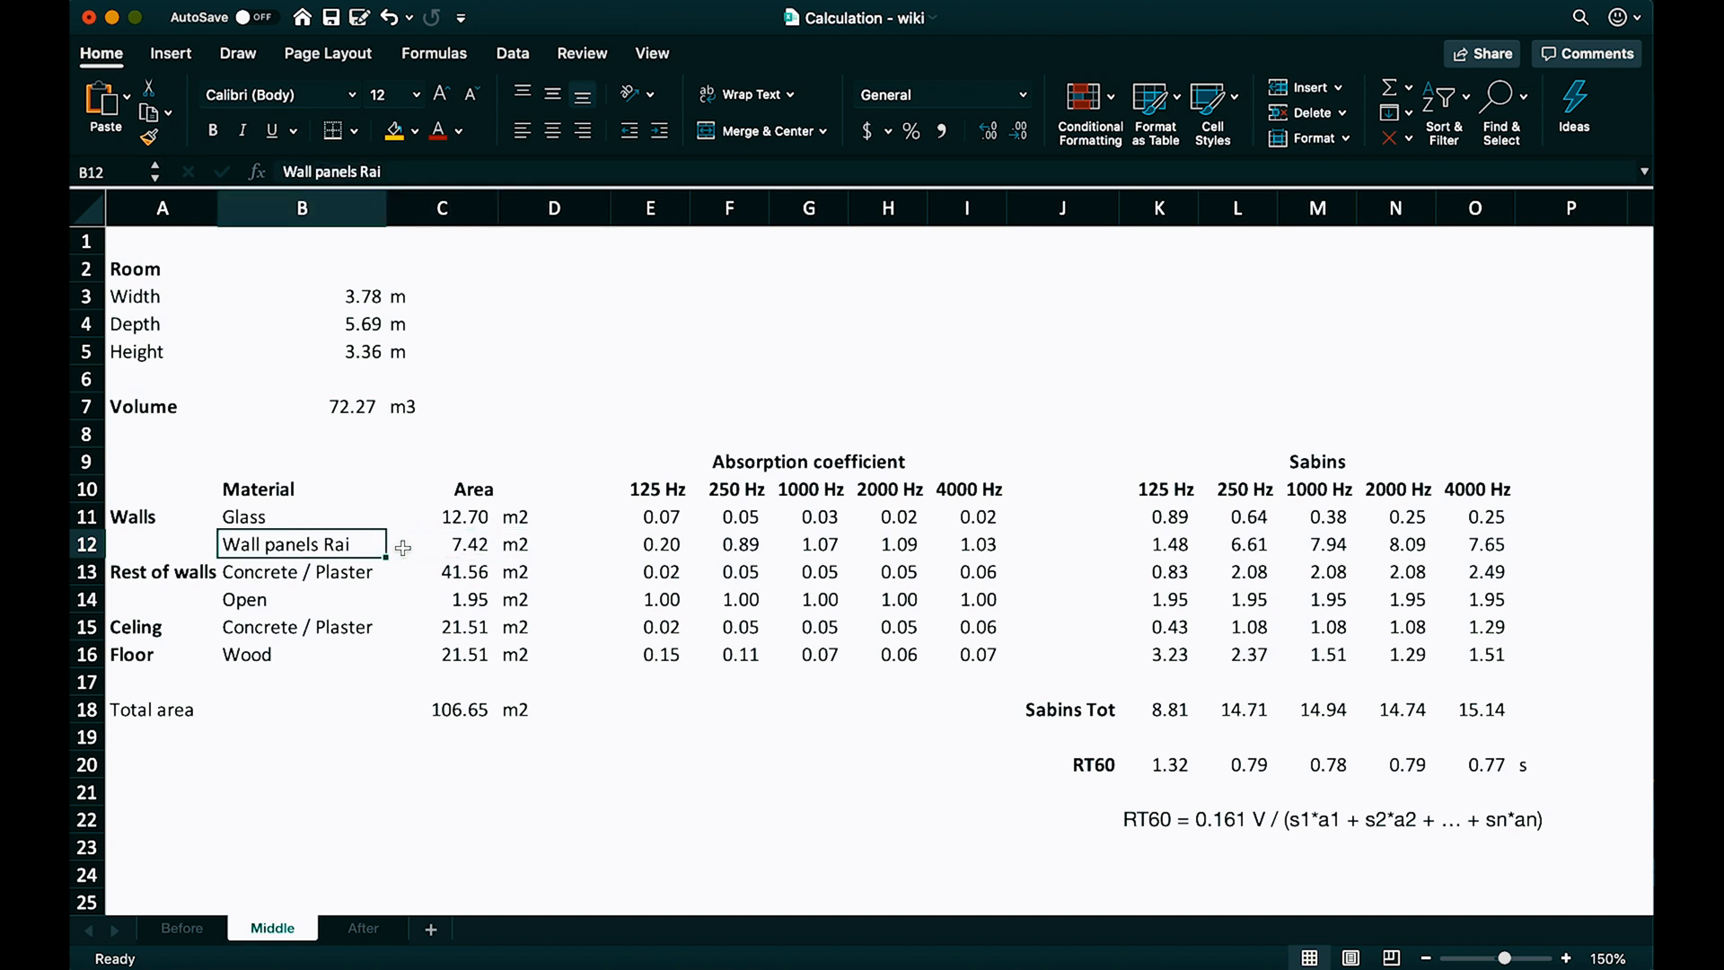
{"action": "left_click", "coordinate": [161, 572]}
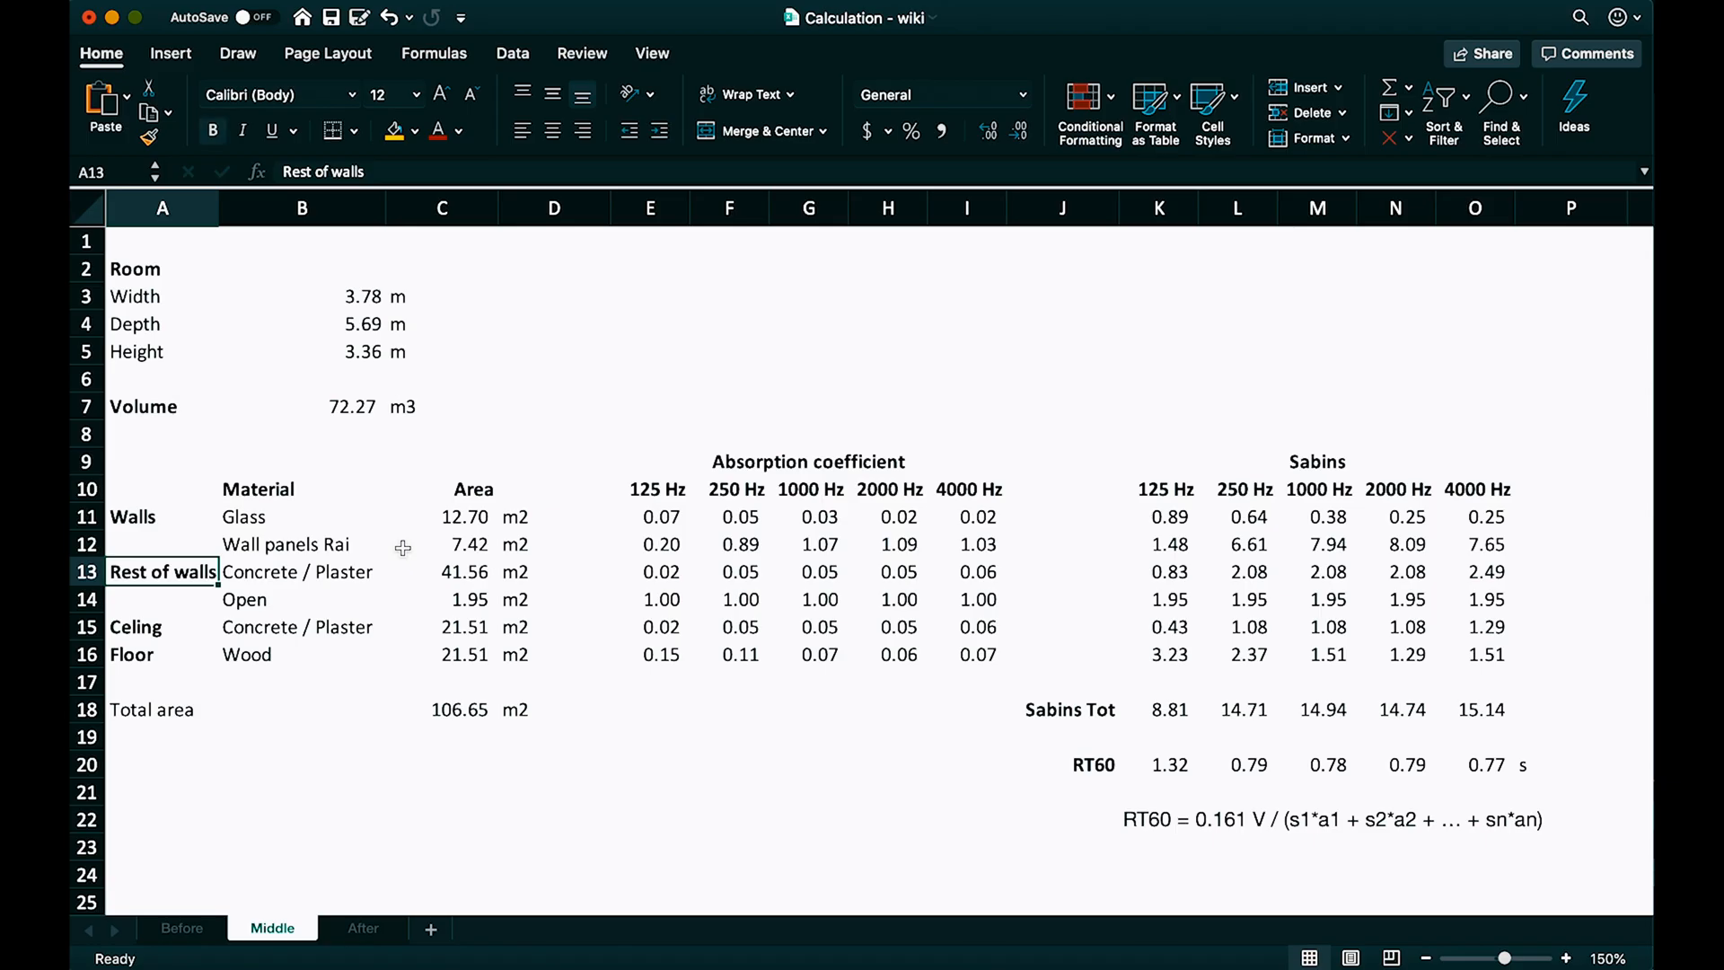
{"action": "left_click", "coordinate": [554, 710]}
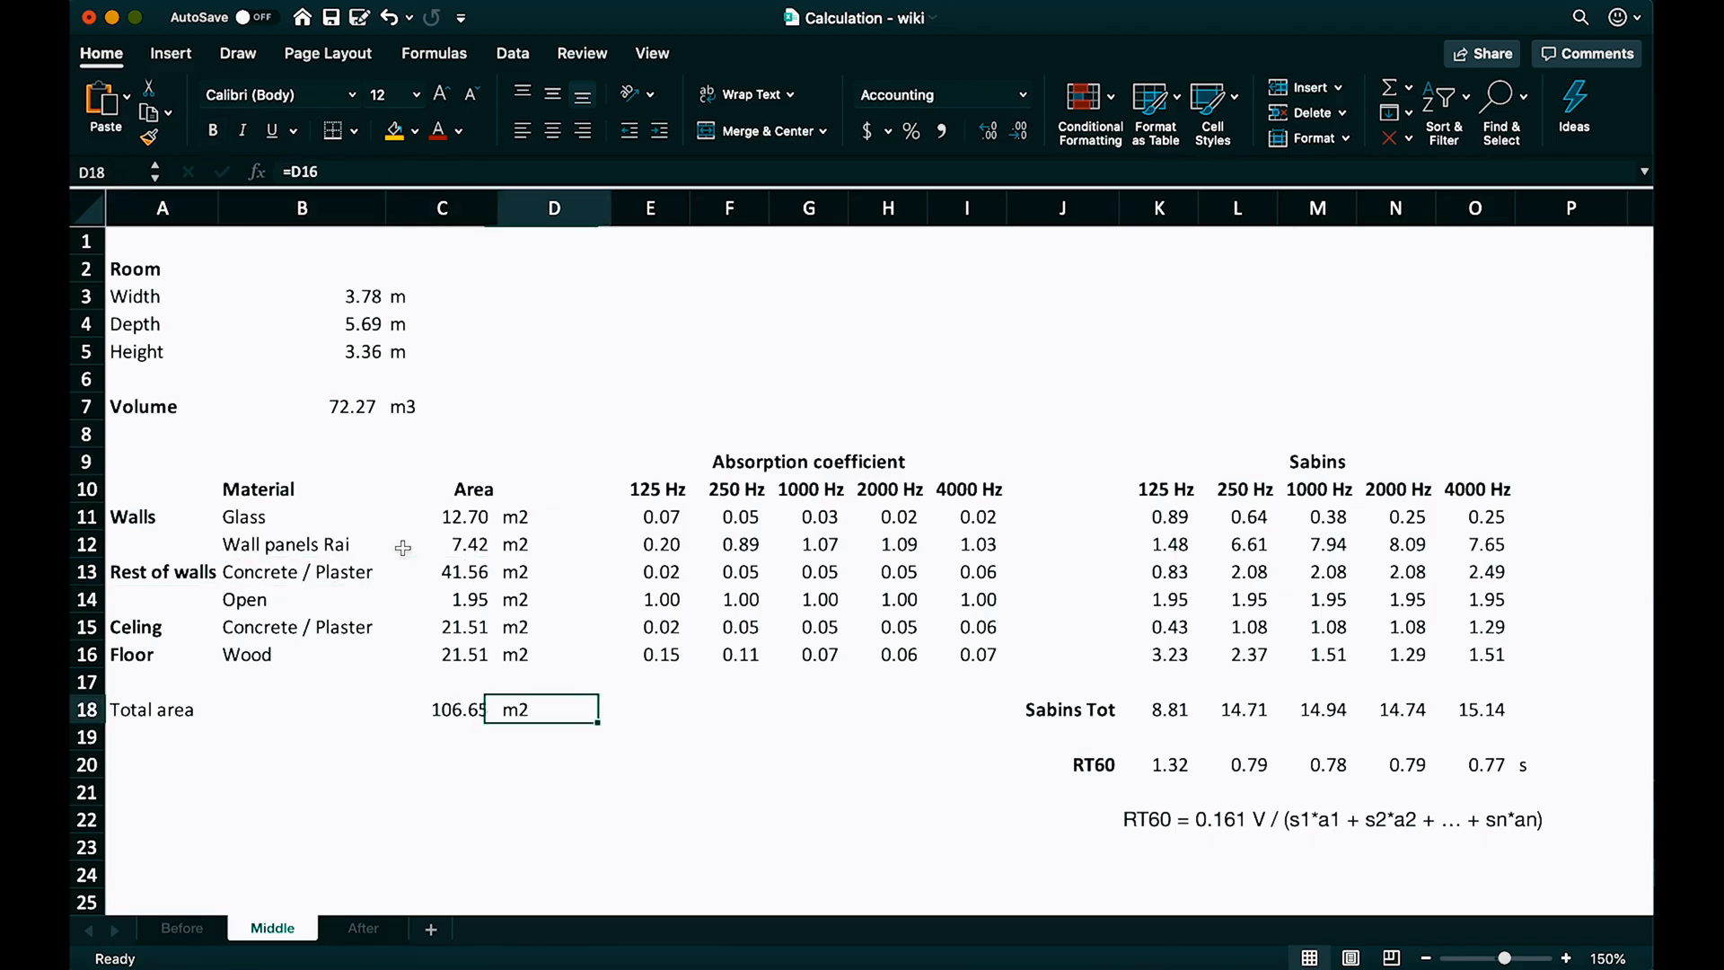
{"action": "left_click", "coordinate": [1238, 764]}
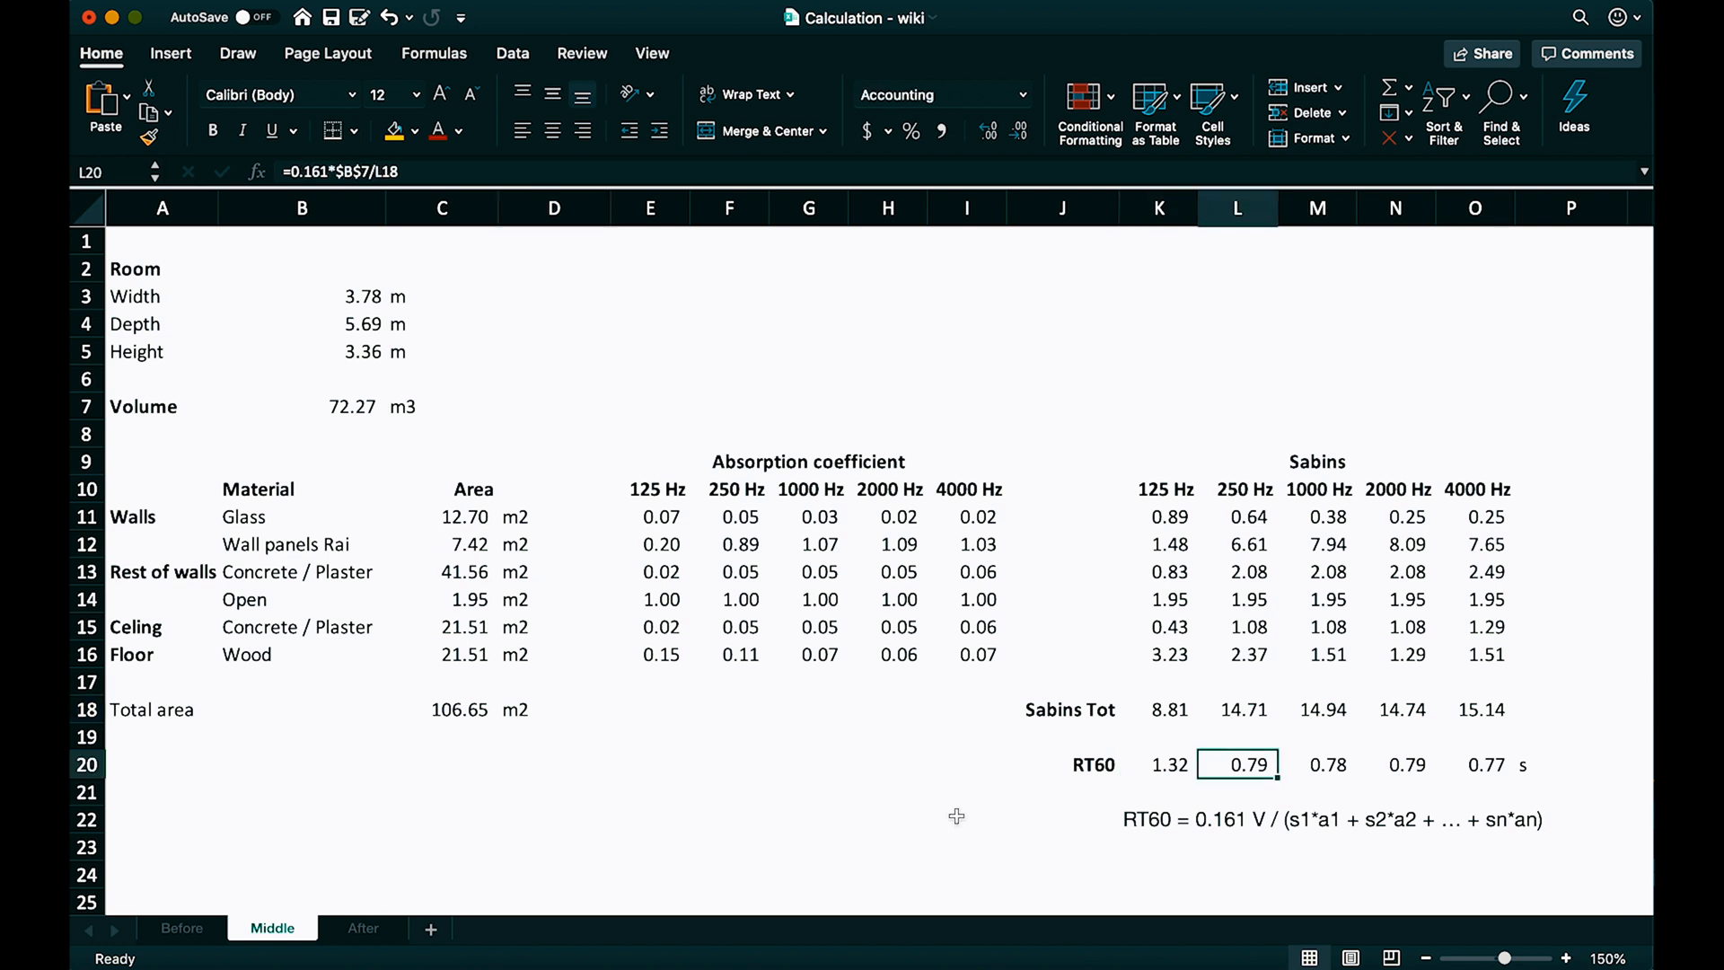
{"action": "left_click", "coordinate": [1327, 764]}
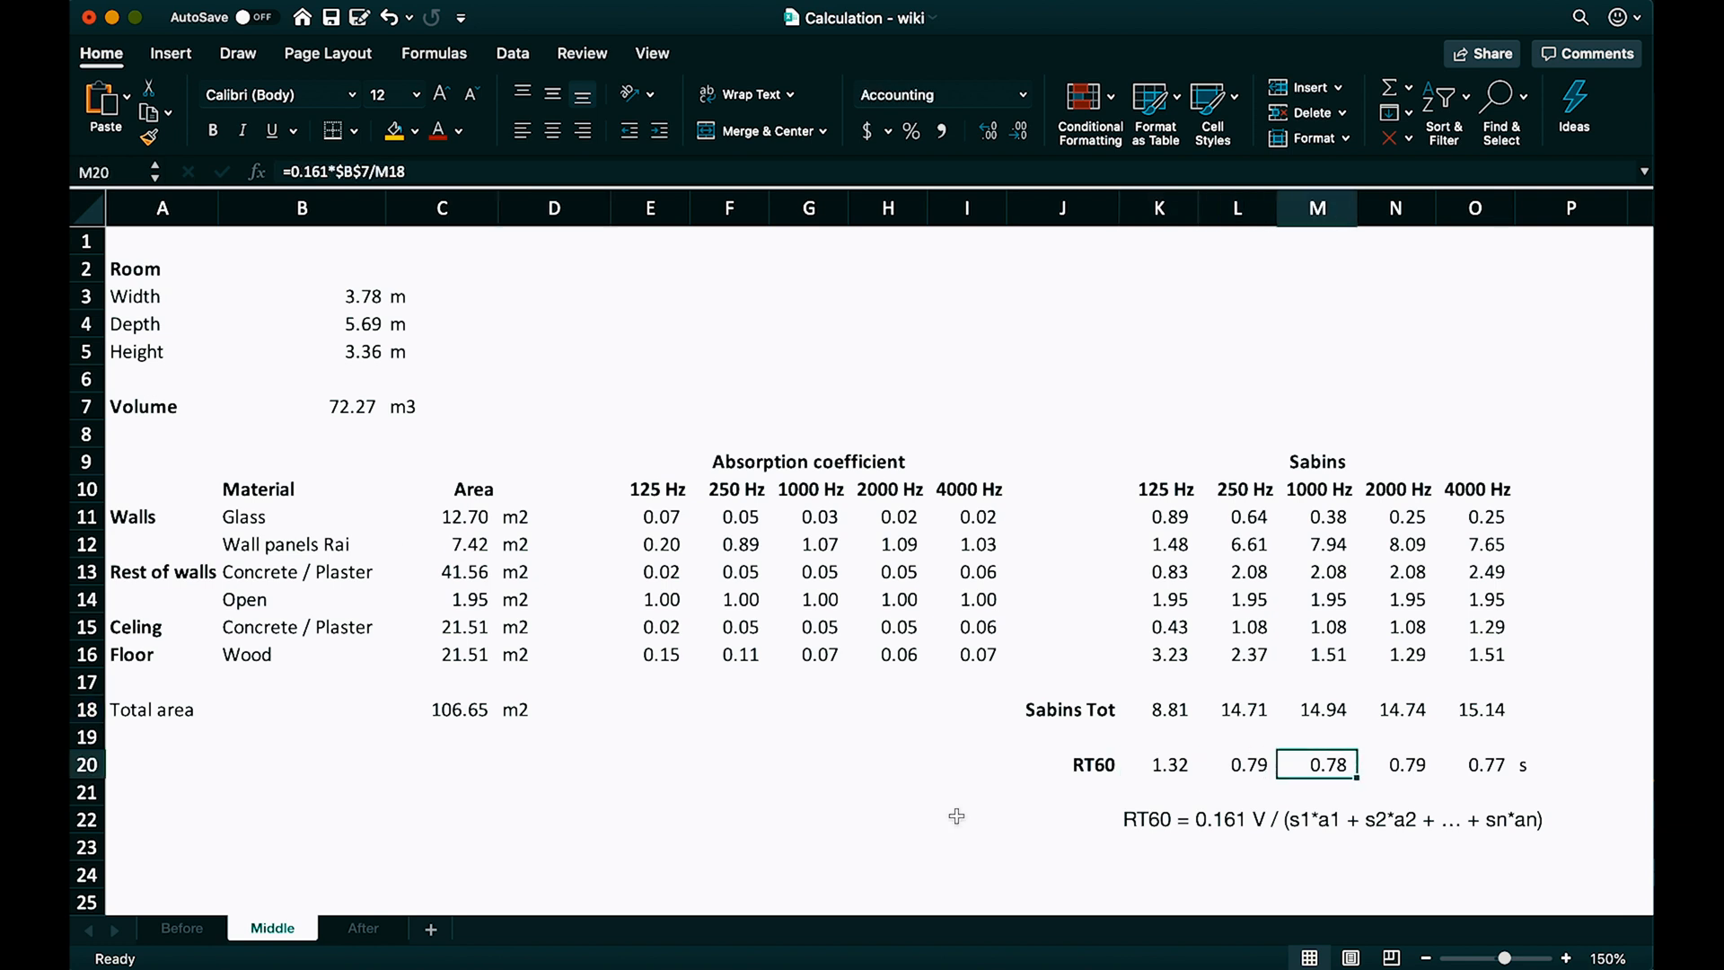
{"action": "left_click", "coordinate": [1484, 764]}
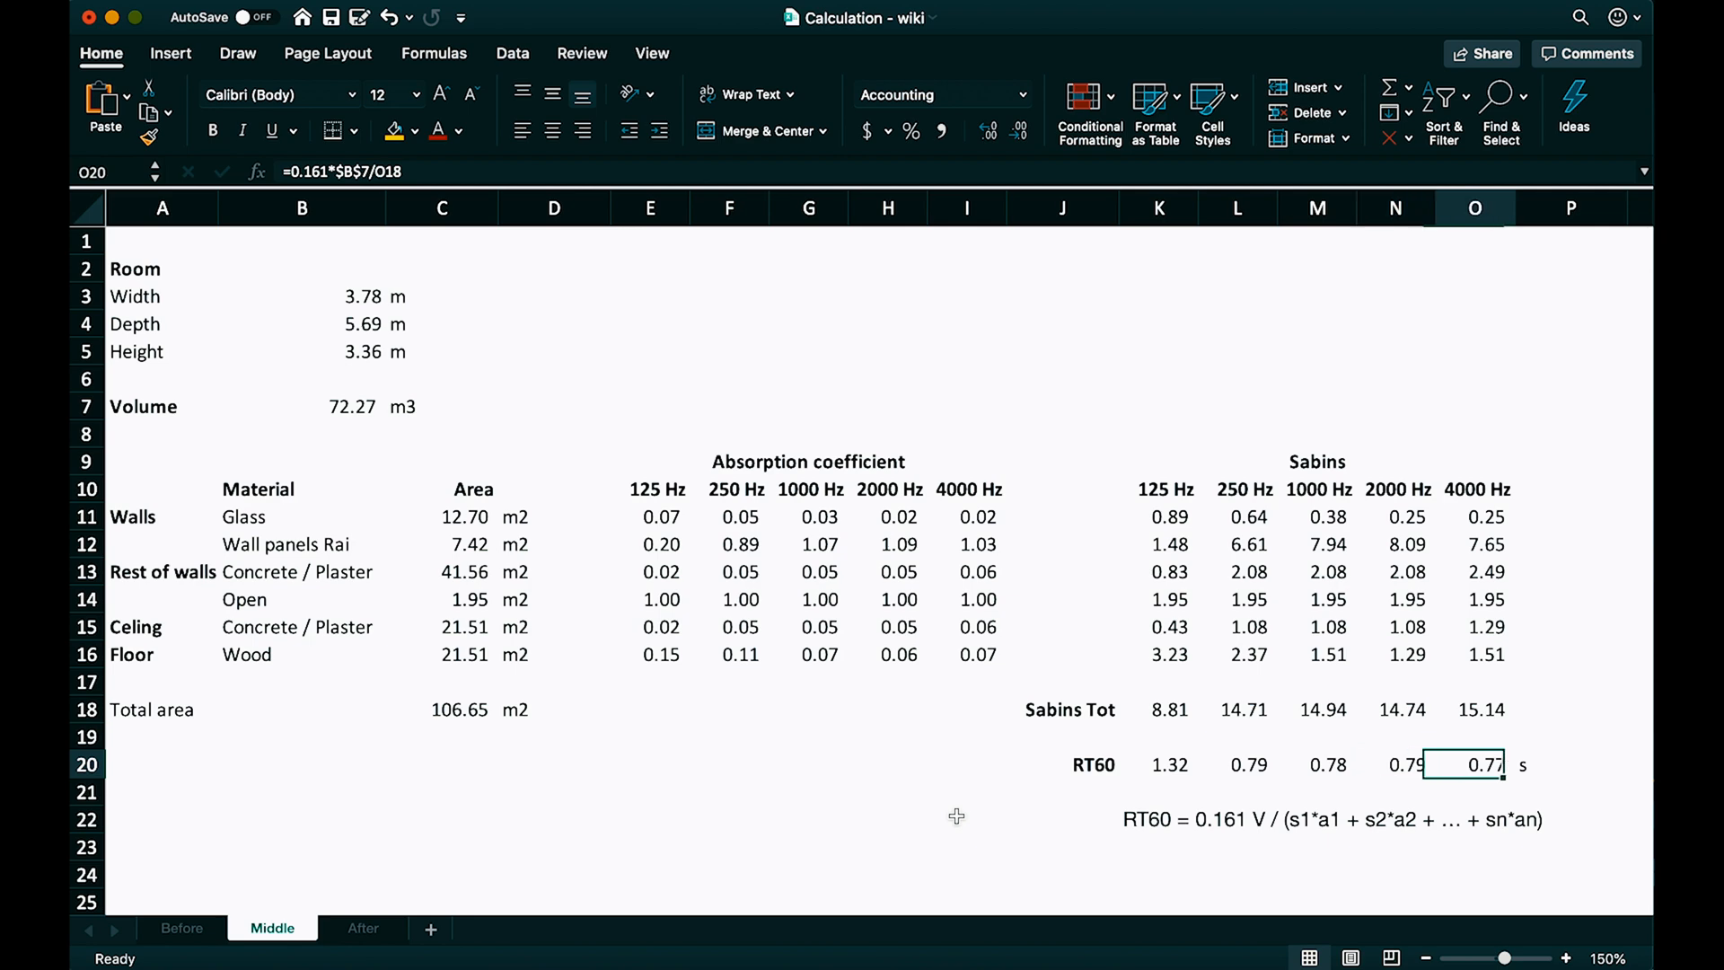